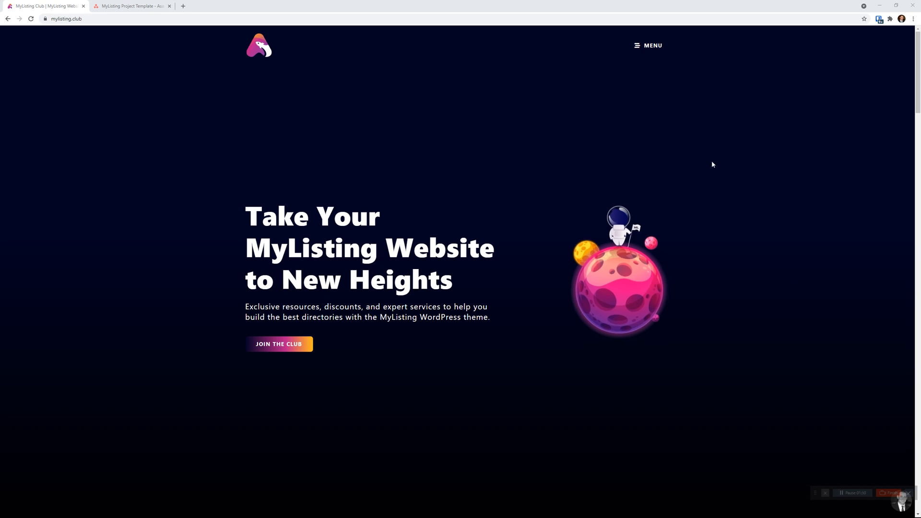
# Navigate via the site menu to MyListing Resources and select the MyListing Project Template card
pyautogui.click(648, 45)
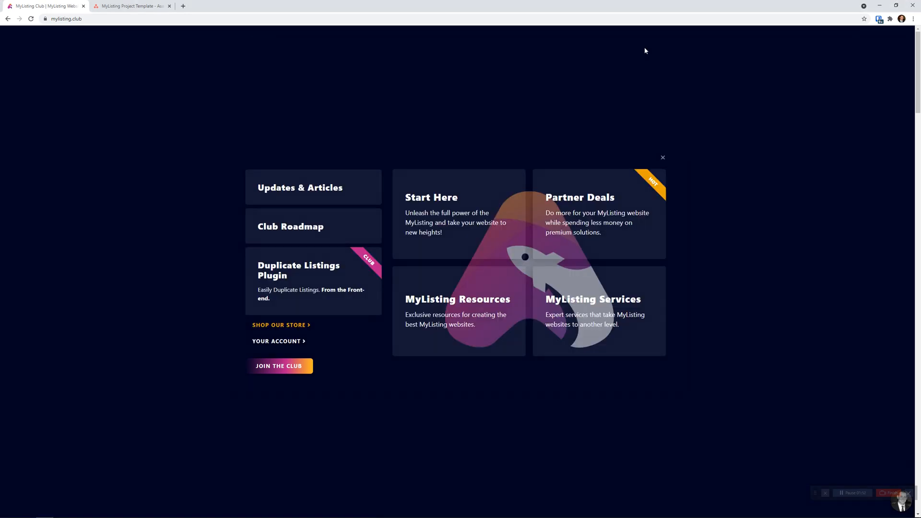
pyautogui.click(457, 299)
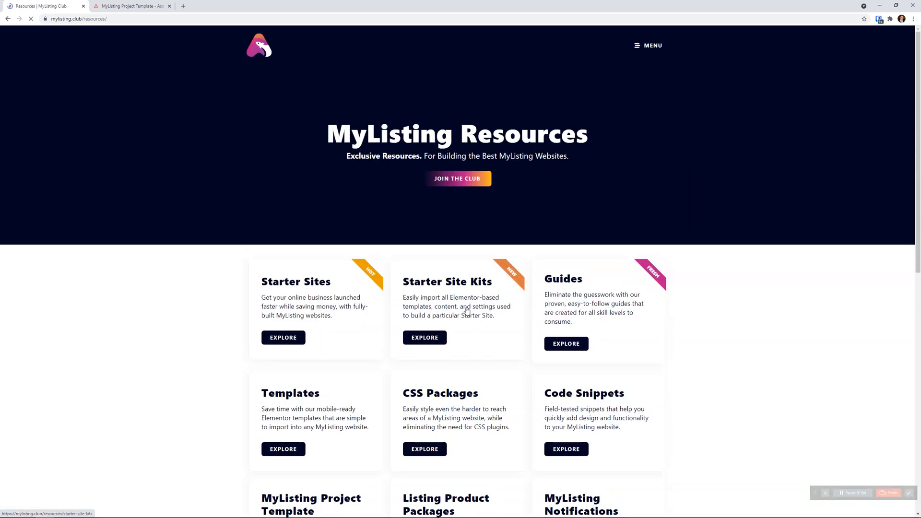
pyautogui.scroll(-3)
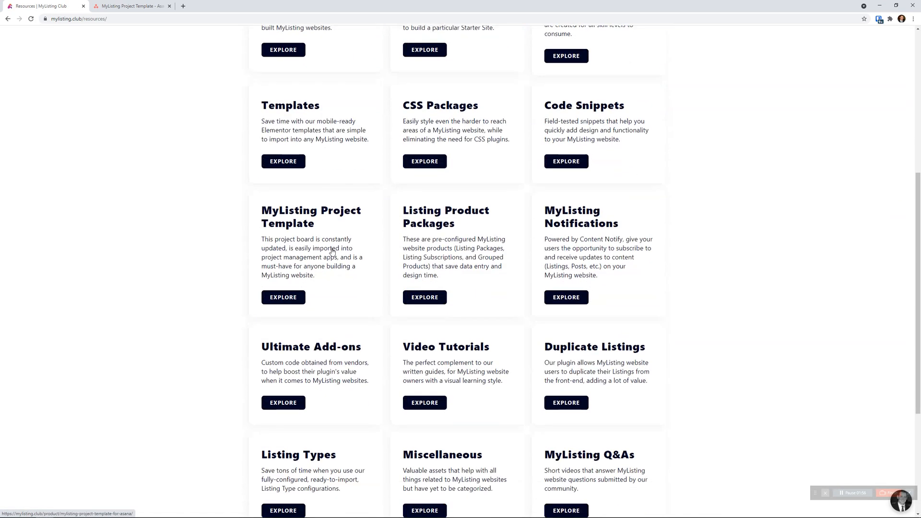
pyautogui.click(282, 297)
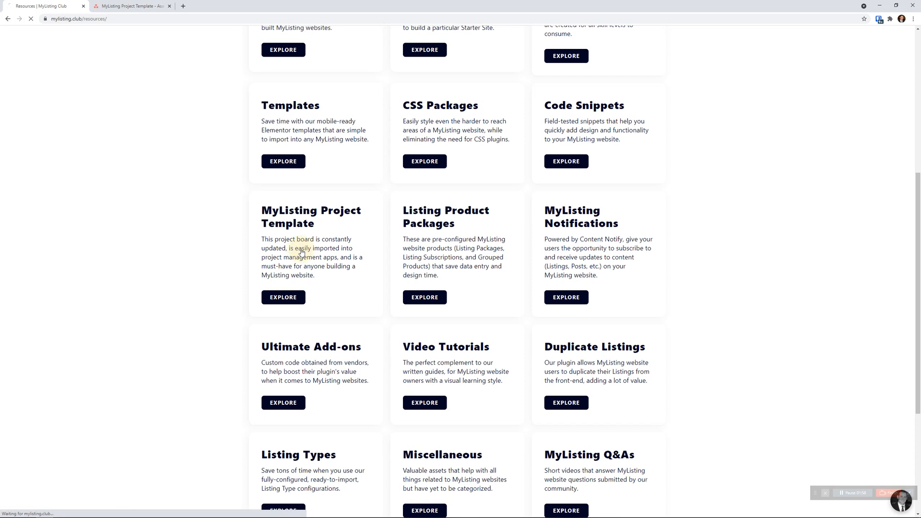
# Load the product page and highlight the $9.99 price and the NiftyPM example tool
pyautogui.click(282, 297)
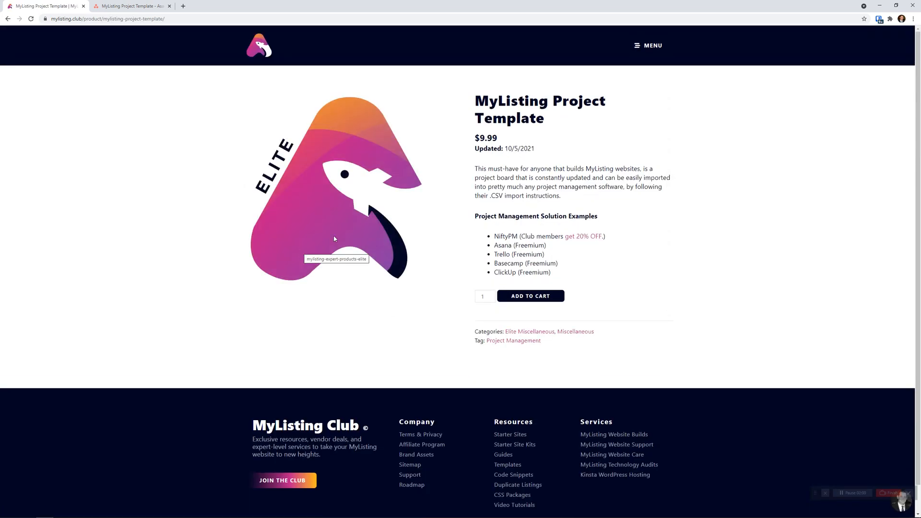
pyautogui.moveTo(508, 137)
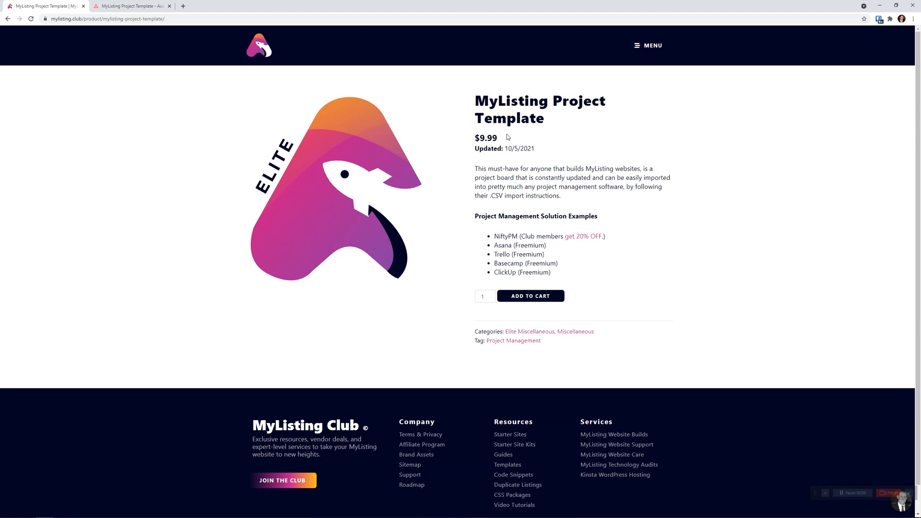
pyautogui.moveTo(508, 148)
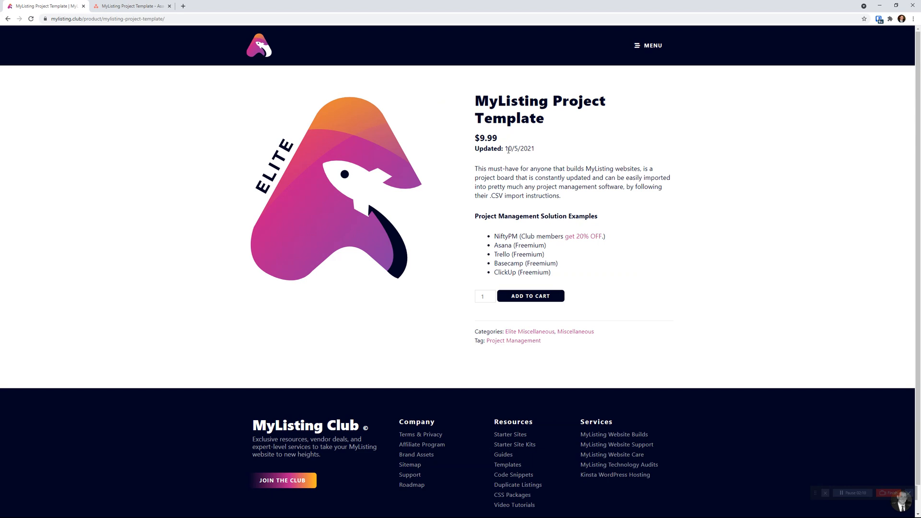
pyautogui.doubleClick(486, 137)
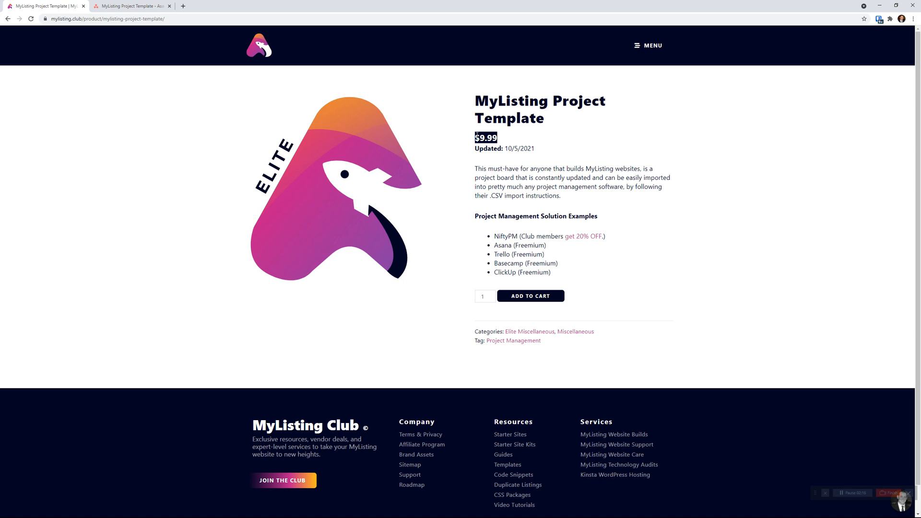
pyautogui.moveTo(559, 151)
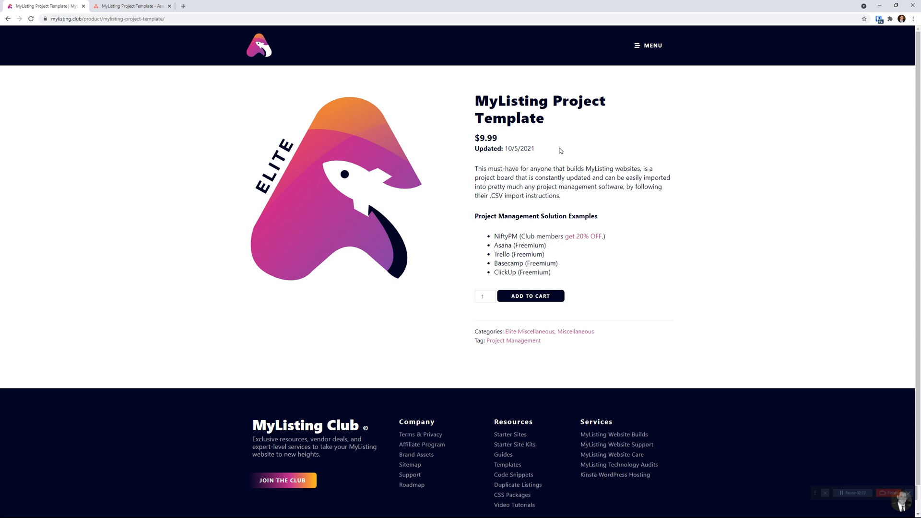
pyautogui.moveTo(289, 182)
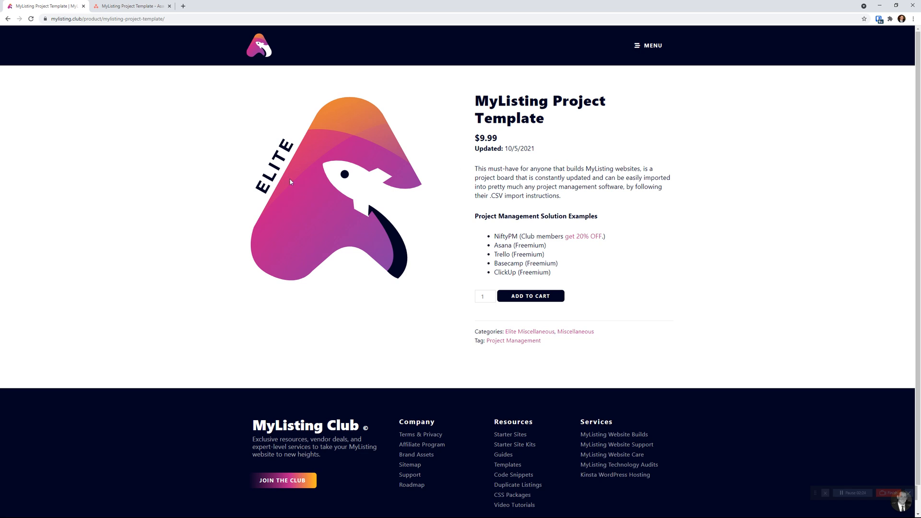
pyautogui.moveTo(257, 168)
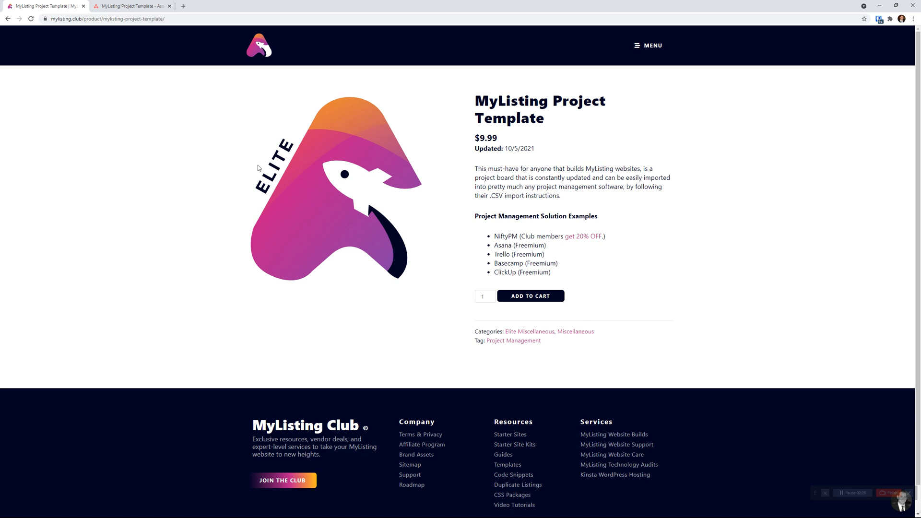
pyautogui.moveTo(274, 171)
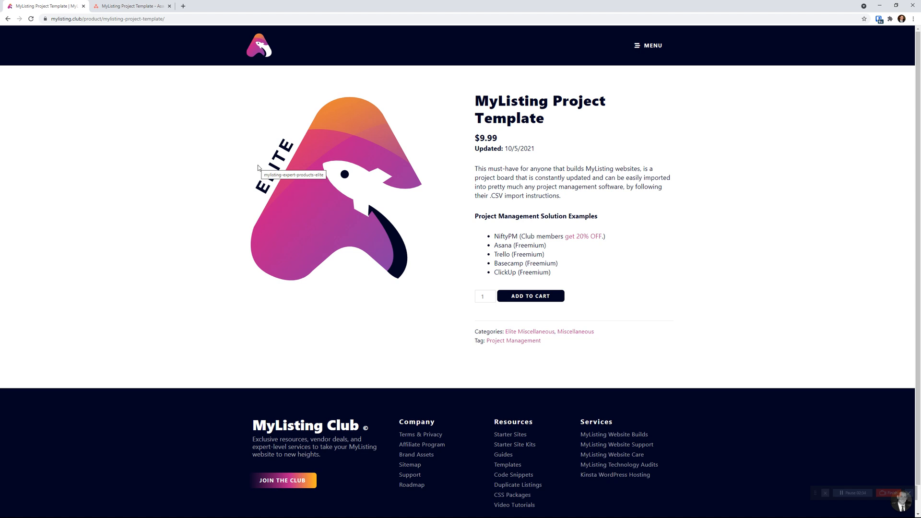
pyautogui.moveTo(271, 171)
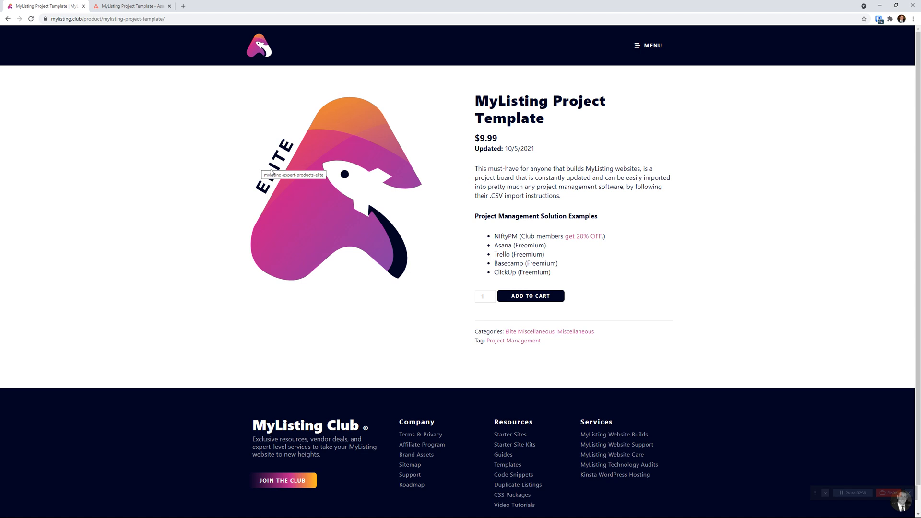
pyautogui.moveTo(443, 151)
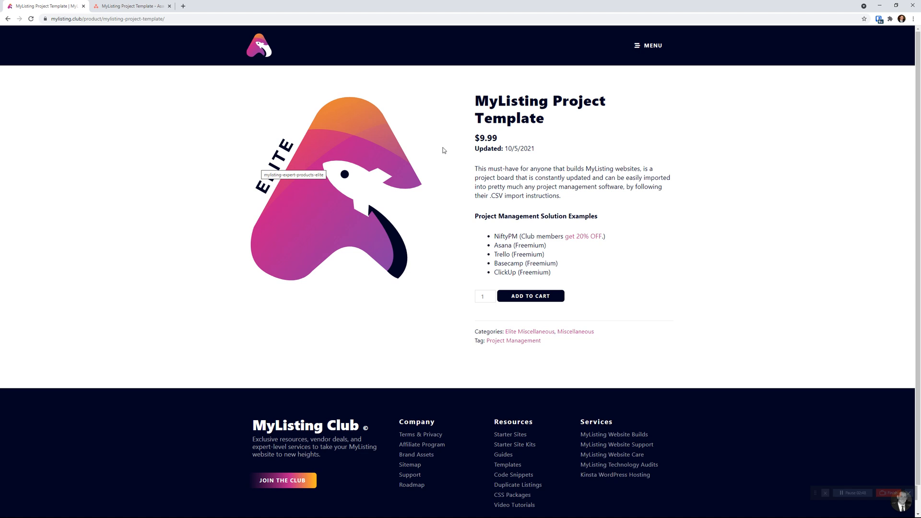
pyautogui.moveTo(488, 114)
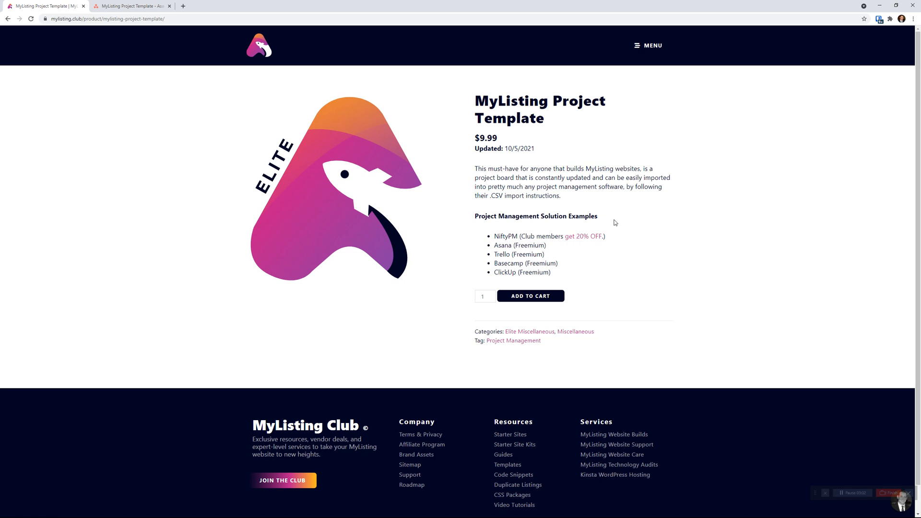
pyautogui.moveTo(538, 263)
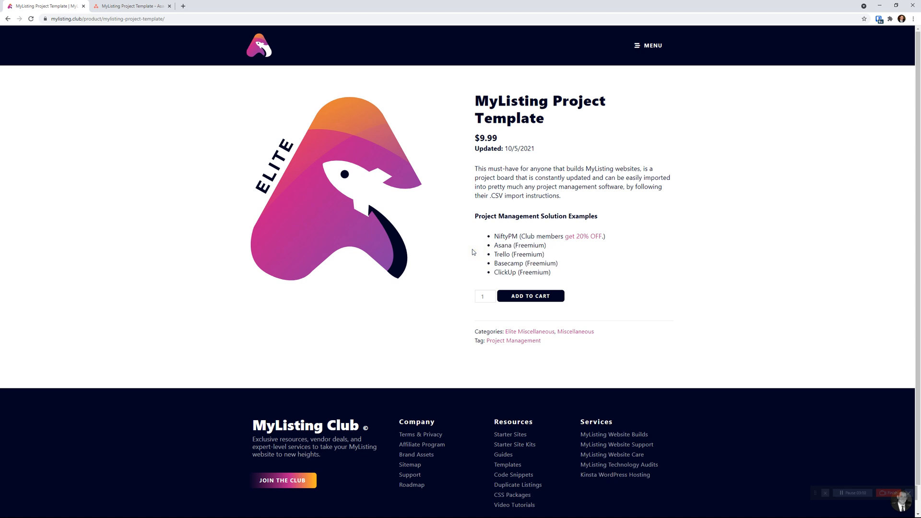
pyautogui.doubleClick(505, 236)
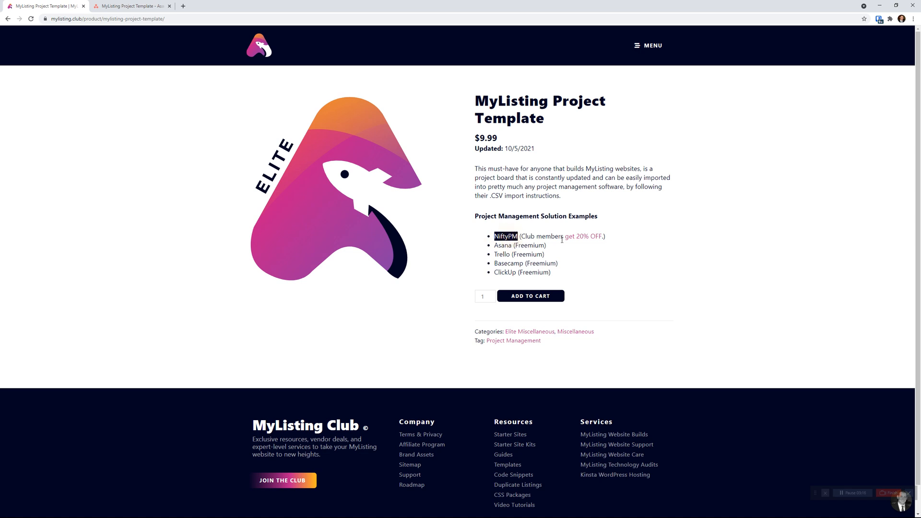
pyautogui.moveTo(580, 240)
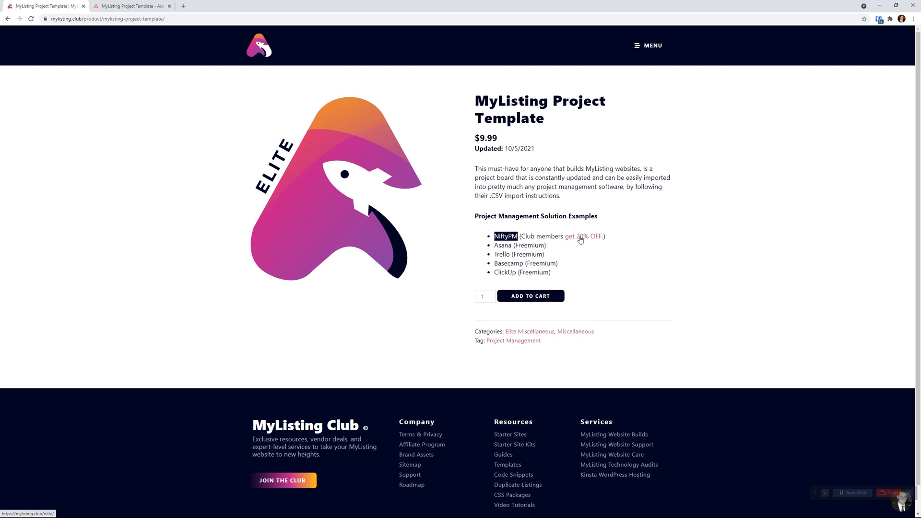
pyautogui.moveTo(668, 283)
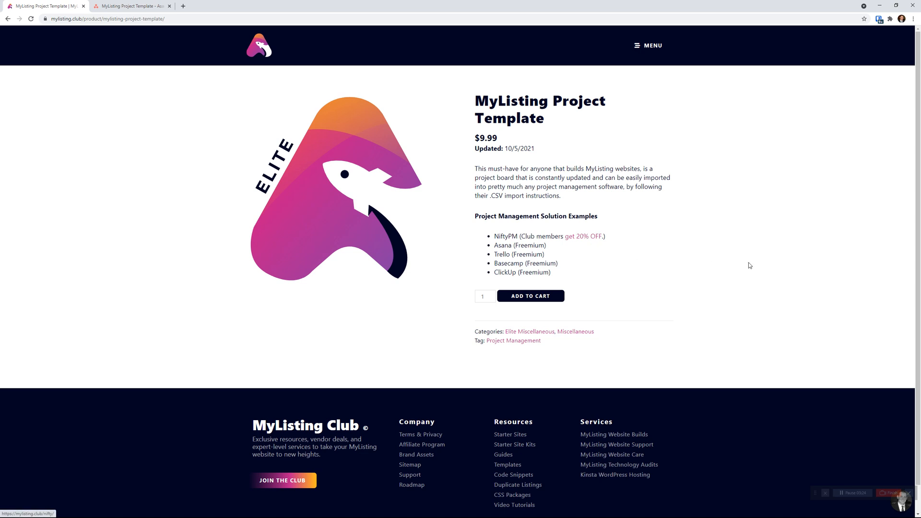
pyautogui.moveTo(142, 15)
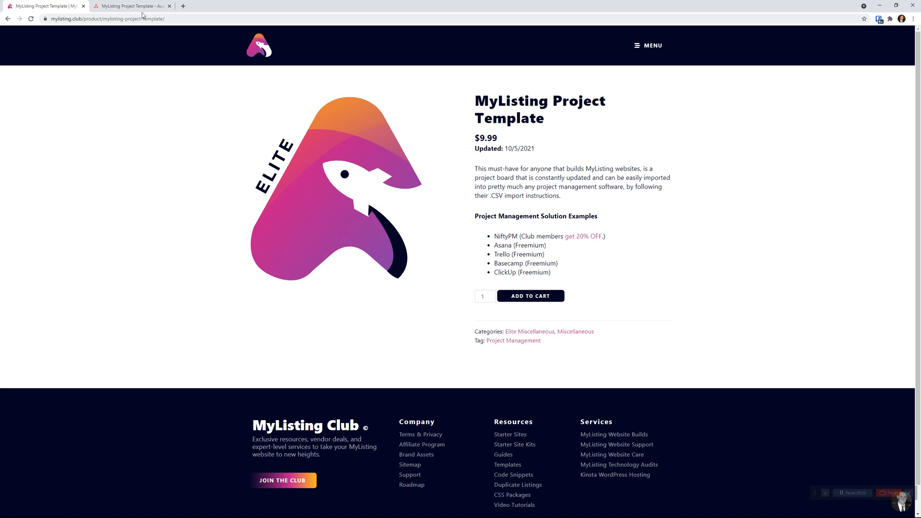
# Switch to the Asana tab showing the MyListing Project Template board
pyautogui.click(130, 5)
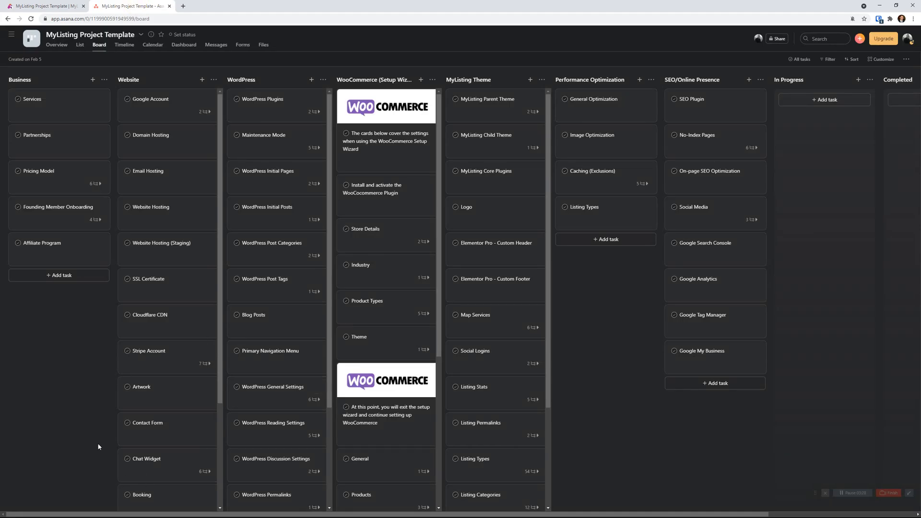
pyautogui.moveTo(86, 426)
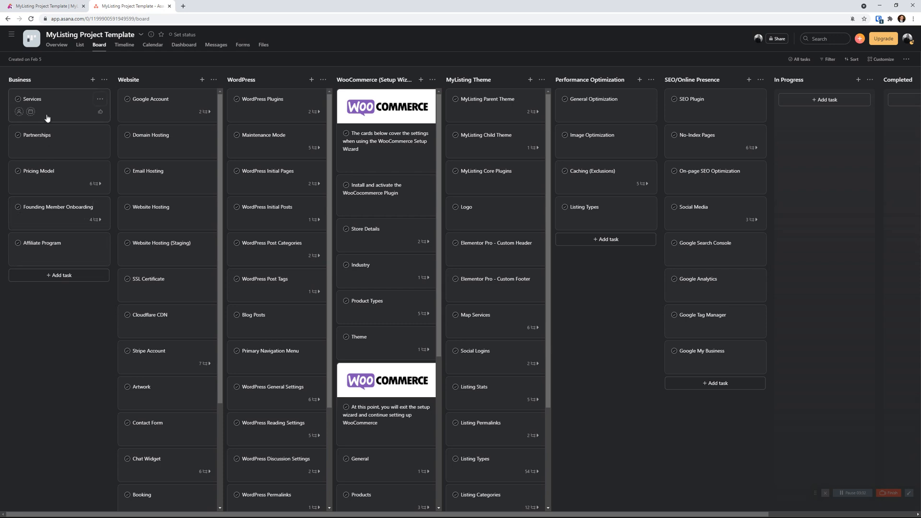
pyautogui.moveTo(16, 81)
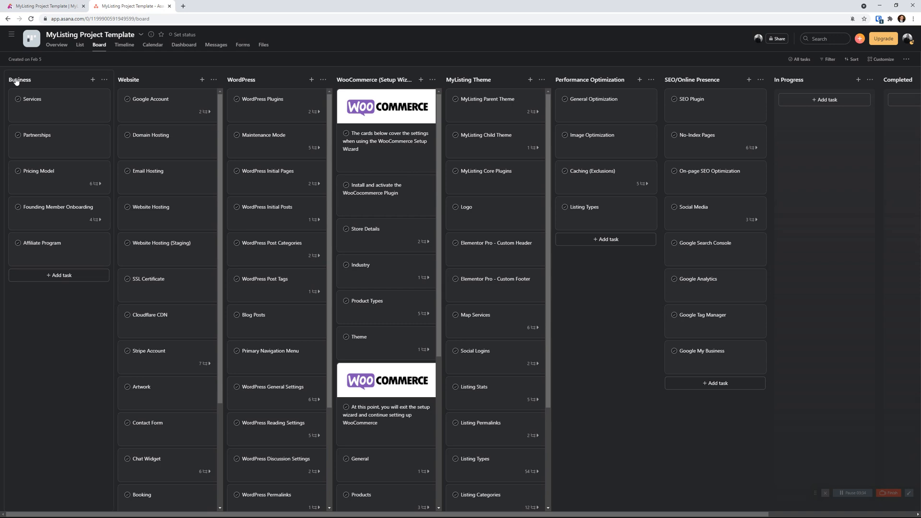
pyautogui.moveTo(59, 85)
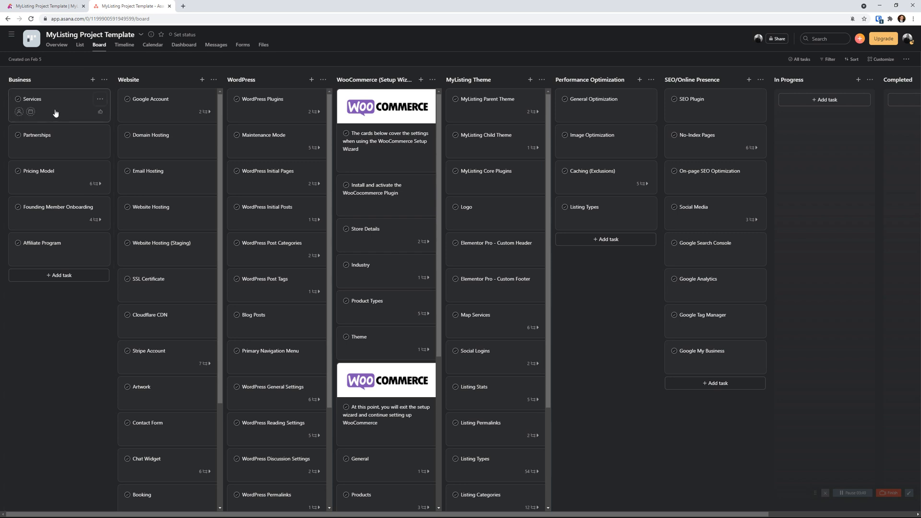
pyautogui.moveTo(76, 146)
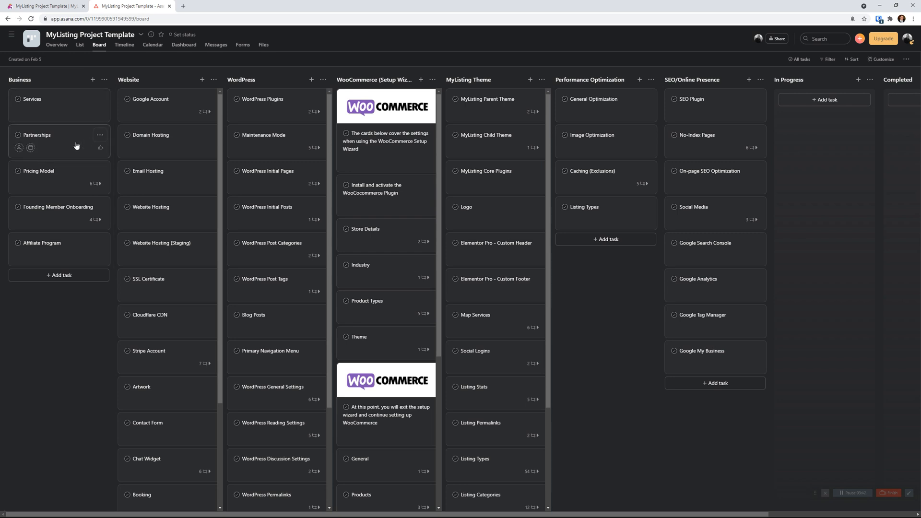
pyautogui.moveTo(75, 172)
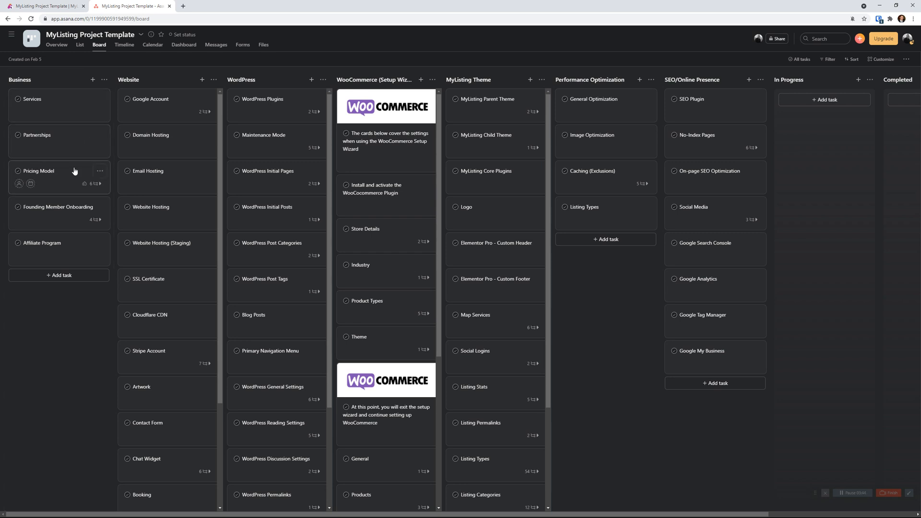
pyautogui.moveTo(68, 211)
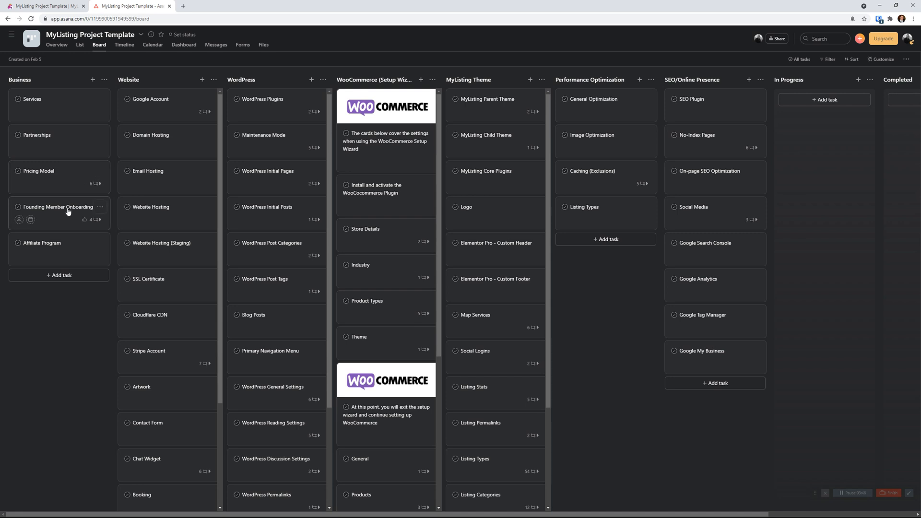
pyautogui.moveTo(66, 247)
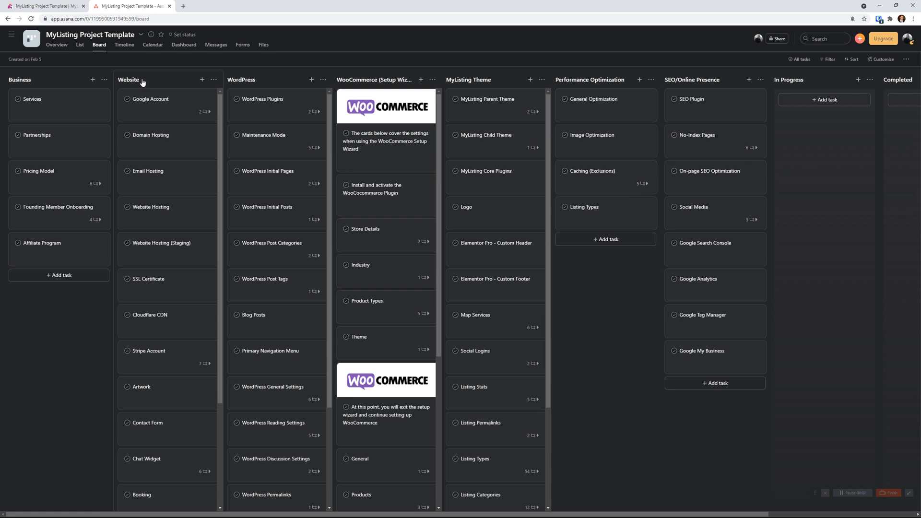
pyautogui.moveTo(158, 89)
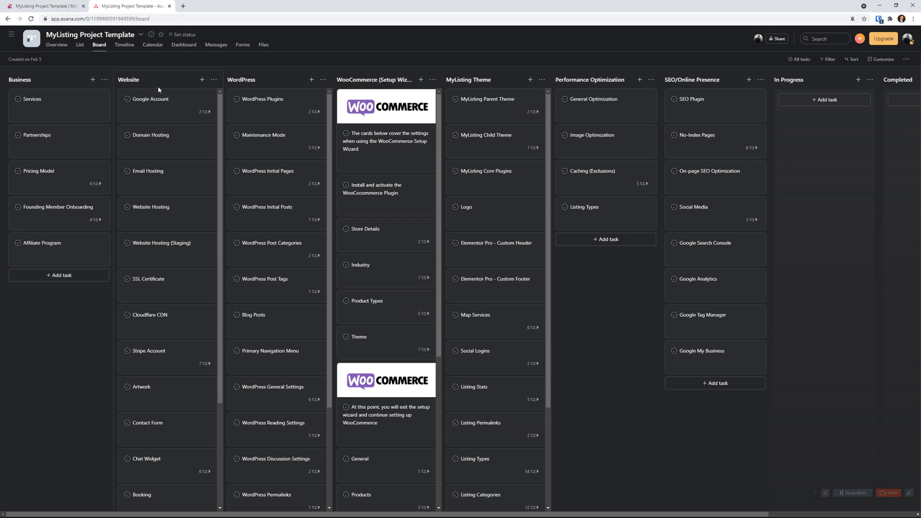
pyautogui.moveTo(171, 113)
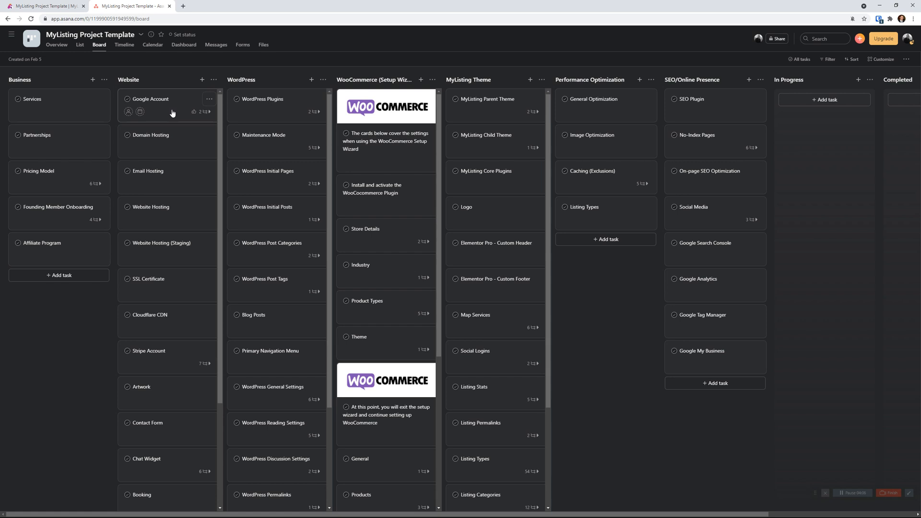
pyautogui.moveTo(171, 139)
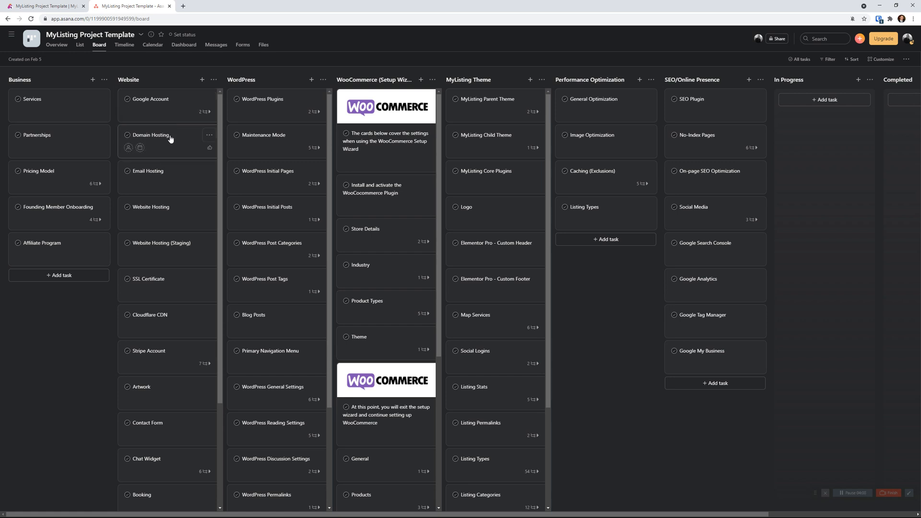
pyautogui.moveTo(174, 218)
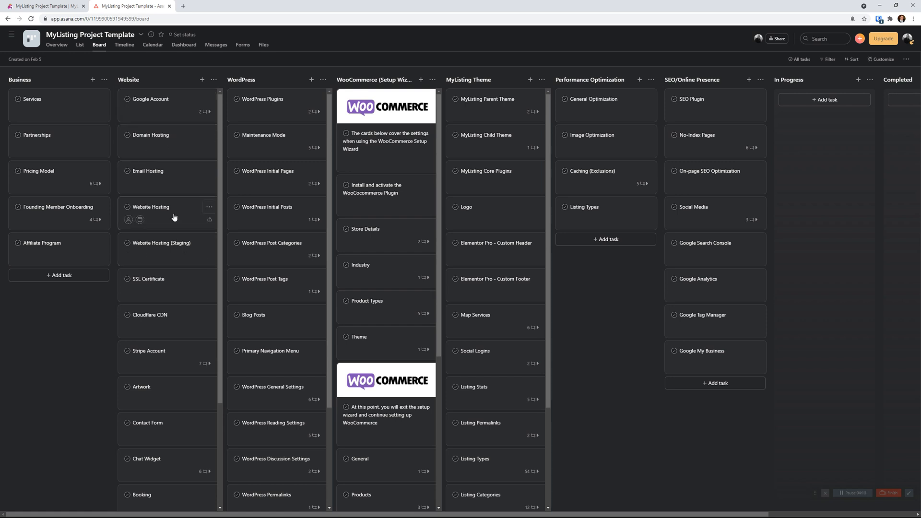
pyautogui.moveTo(176, 250)
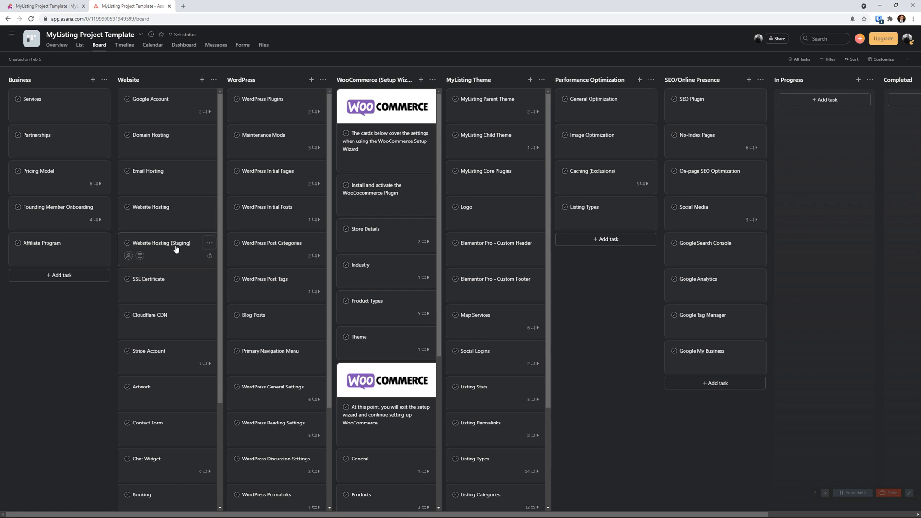
pyautogui.moveTo(246, 89)
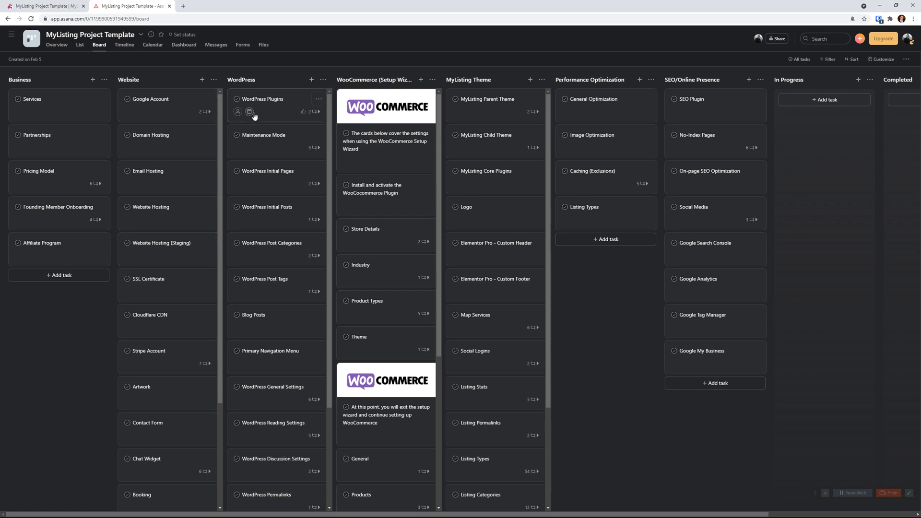
pyautogui.moveTo(259, 119)
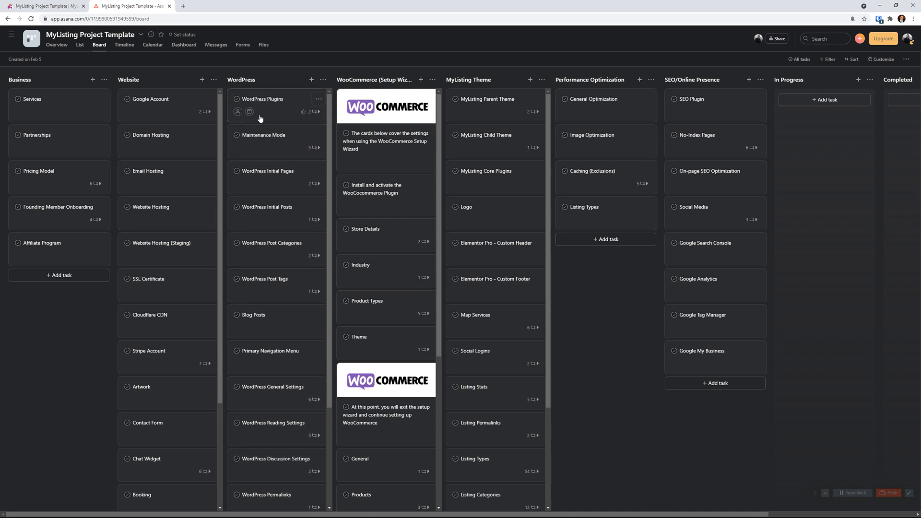
pyautogui.moveTo(387, 89)
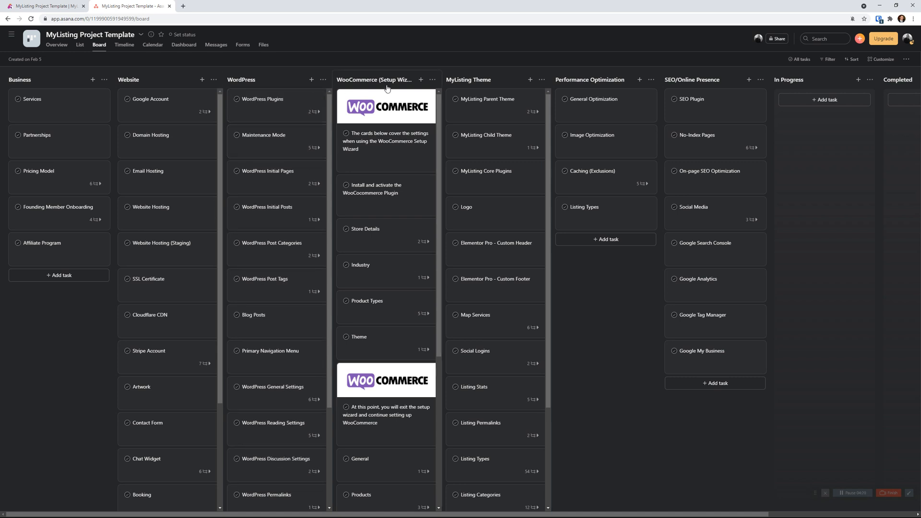
pyautogui.moveTo(483, 85)
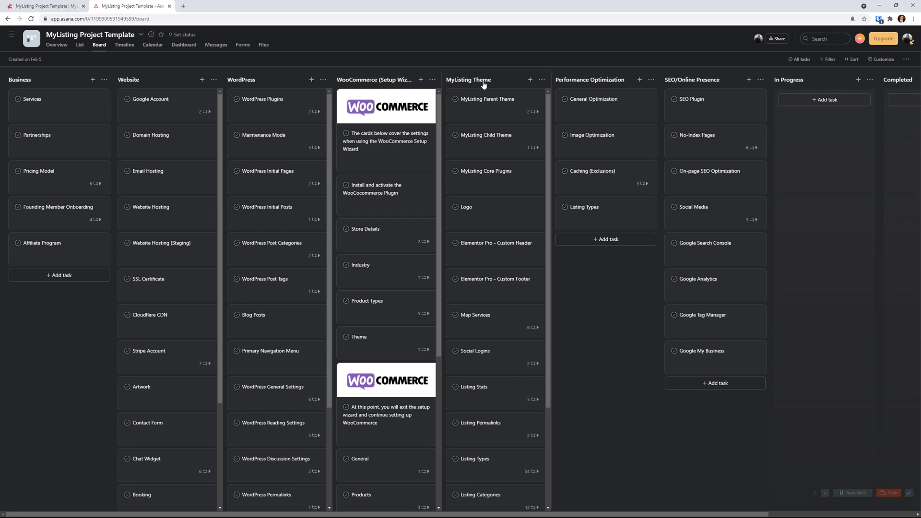
pyautogui.moveTo(556, 83)
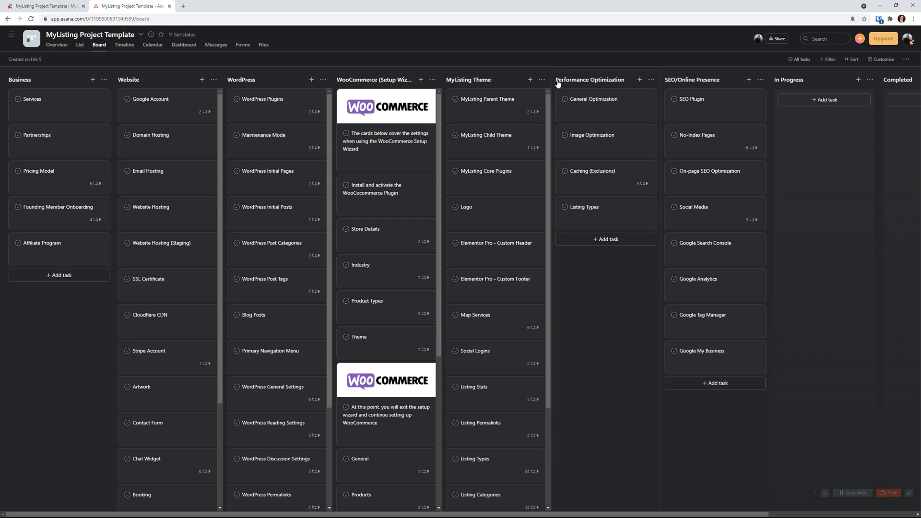
pyautogui.moveTo(574, 82)
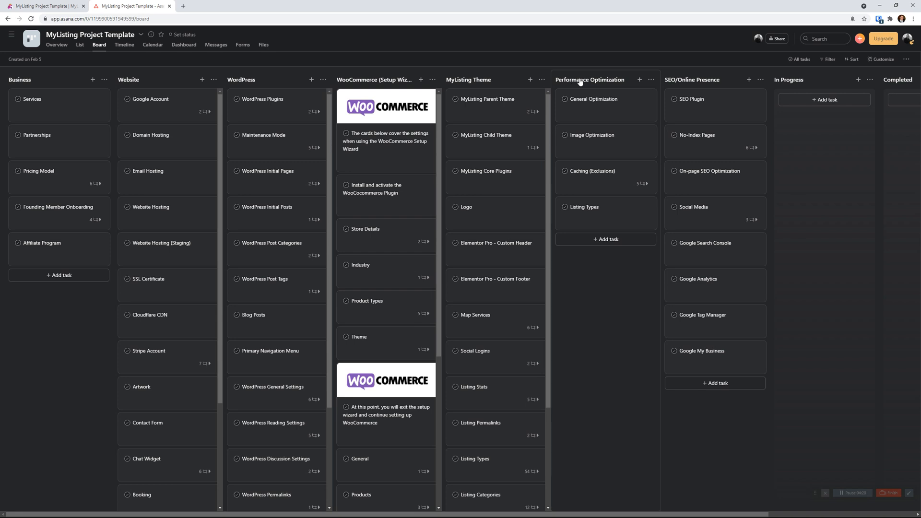
pyautogui.moveTo(666, 89)
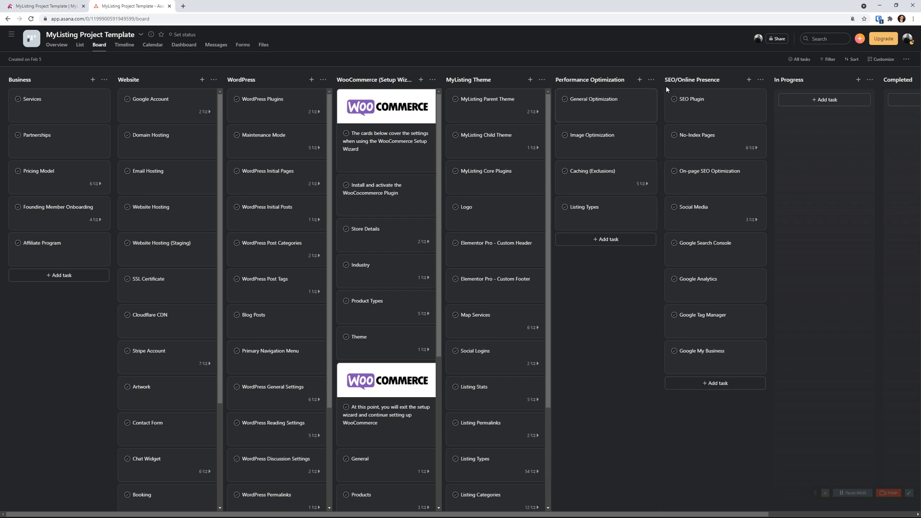
pyautogui.moveTo(695, 84)
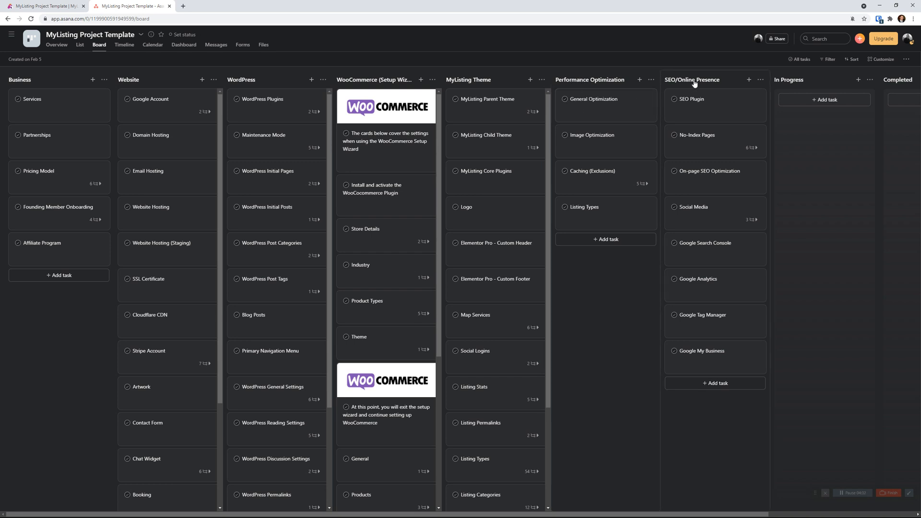
# Scroll the board horizontally to reveal the In Progress and Completed columns
pyautogui.hscroll(3)
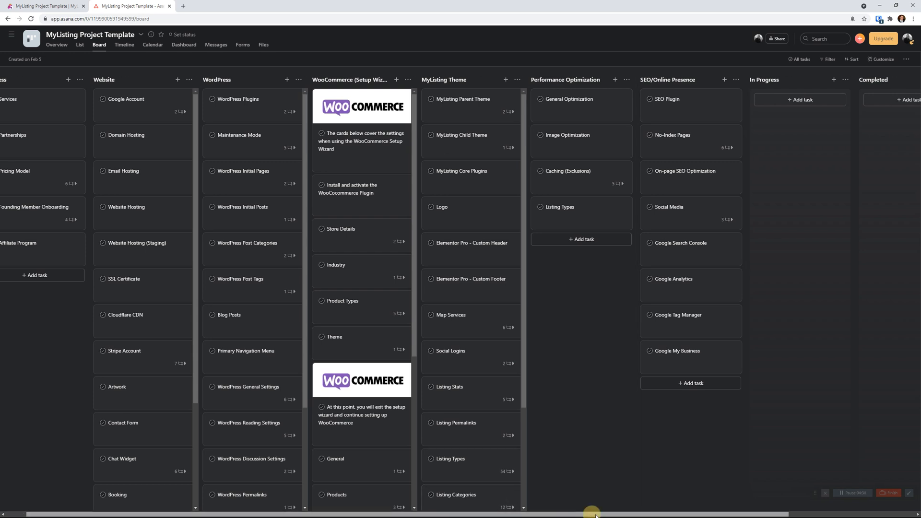
pyautogui.hscroll(-3)
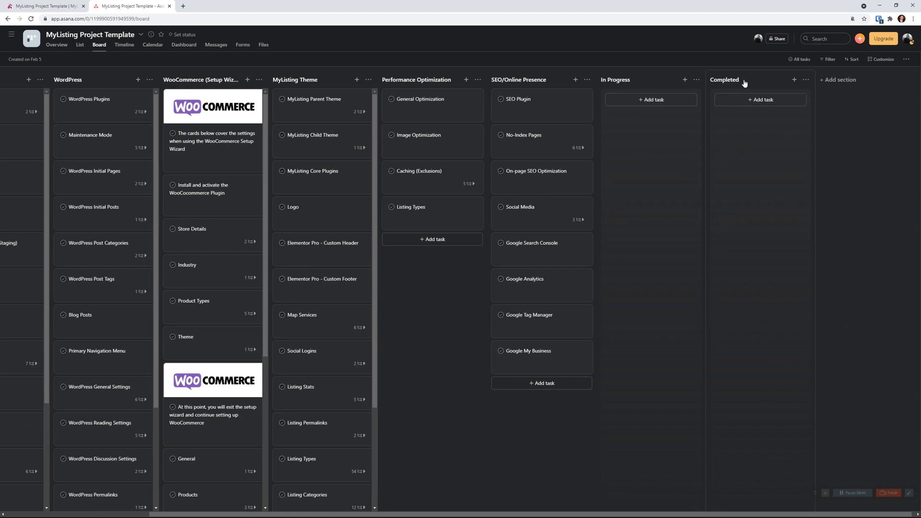
pyautogui.moveTo(719, 180)
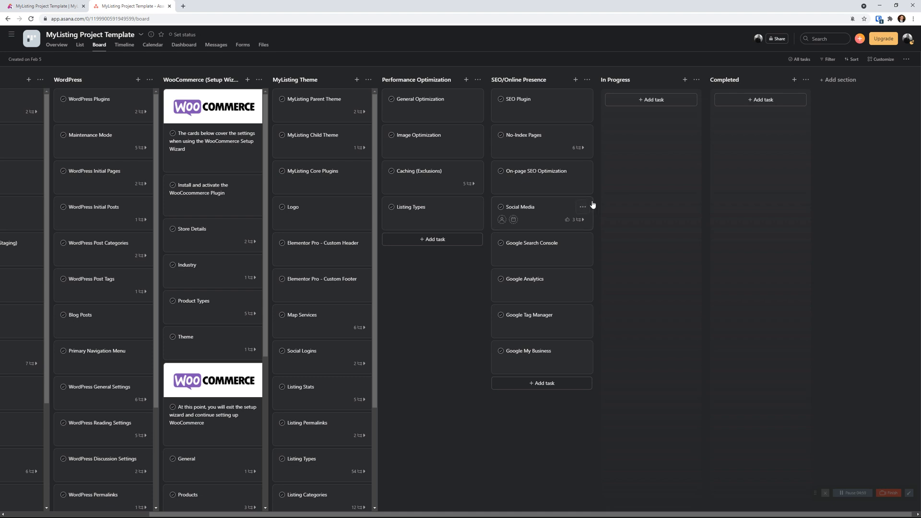
pyautogui.moveTo(111, 181)
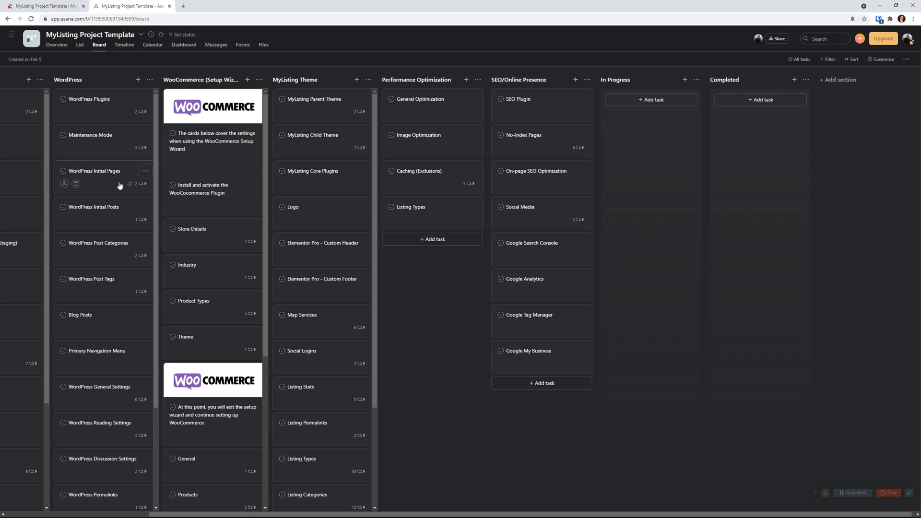
pyautogui.moveTo(419, 512)
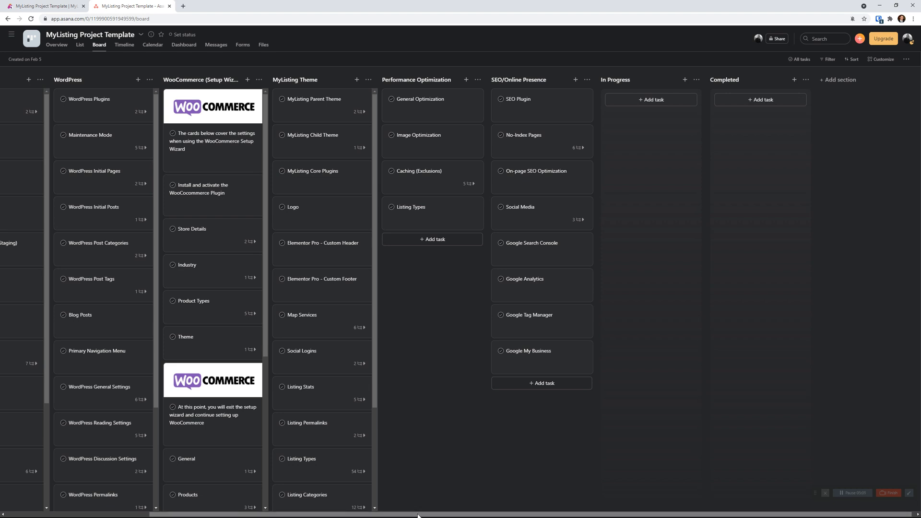
# Scroll the board back left to the Business, Website and WordPress columns
pyautogui.hscroll(-3)
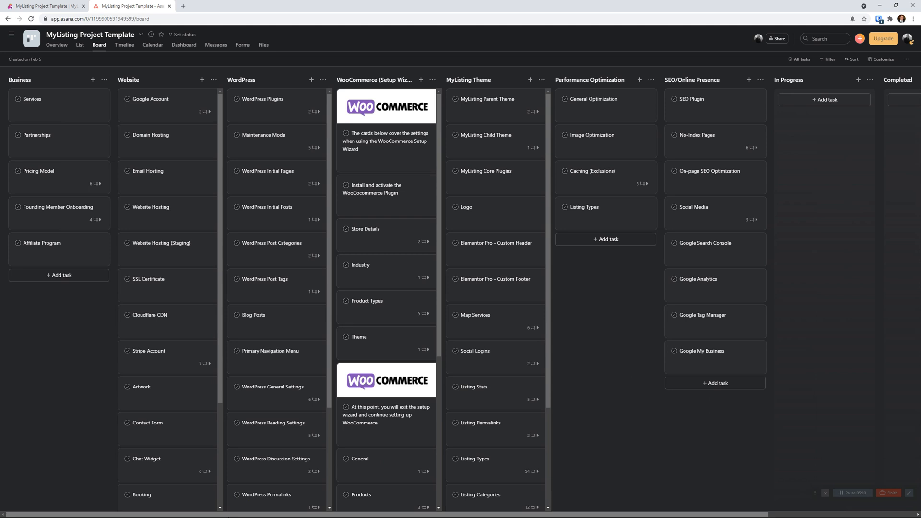
pyautogui.moveTo(326, 363)
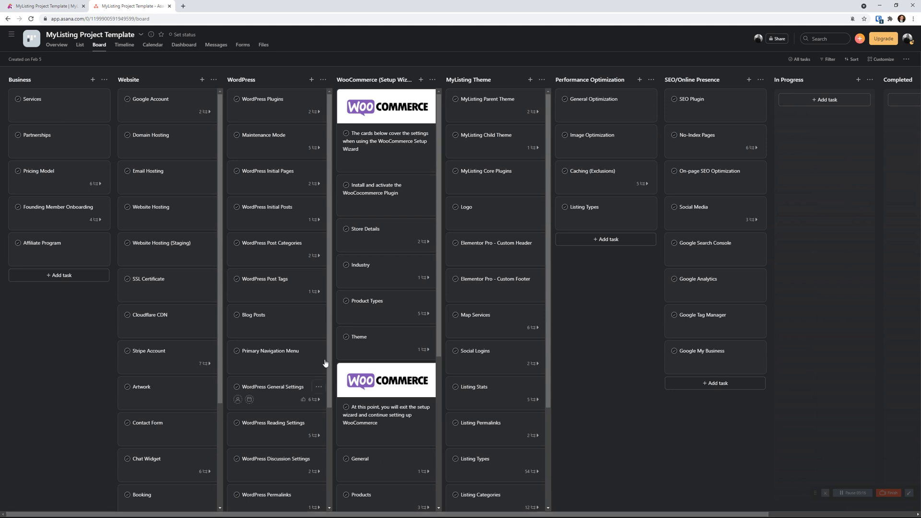
pyautogui.moveTo(326, 363)
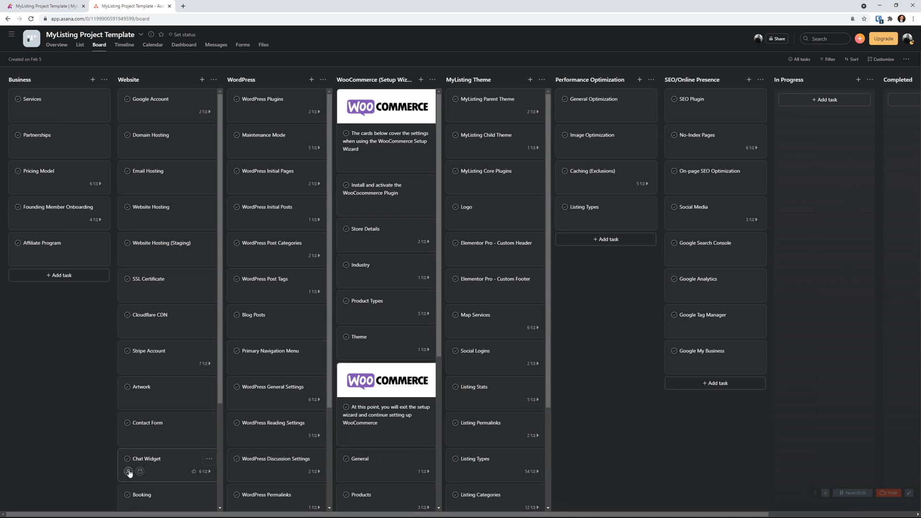
pyautogui.moveTo(57, 409)
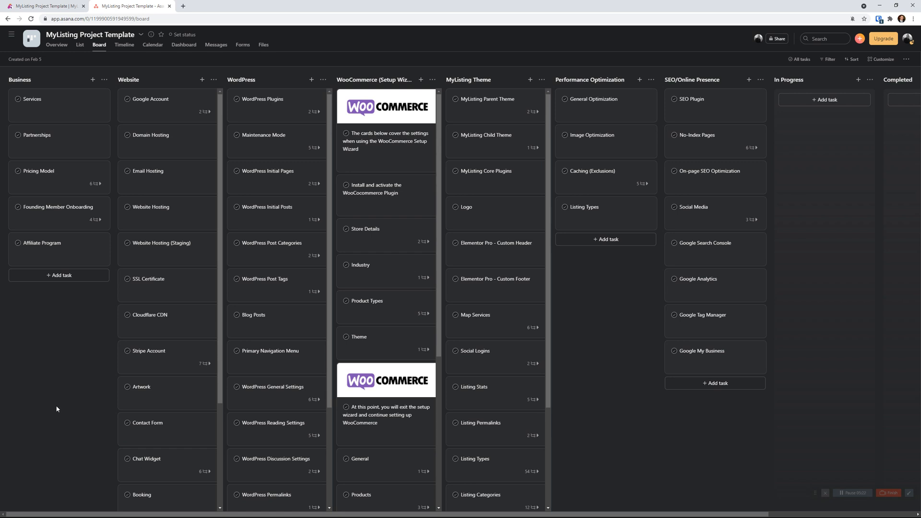
pyautogui.moveTo(93, 353)
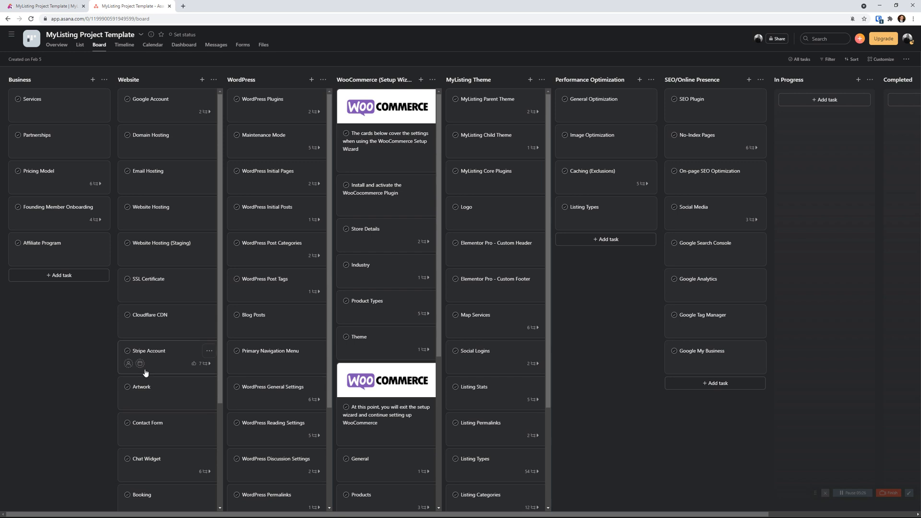
pyautogui.moveTo(509, 279)
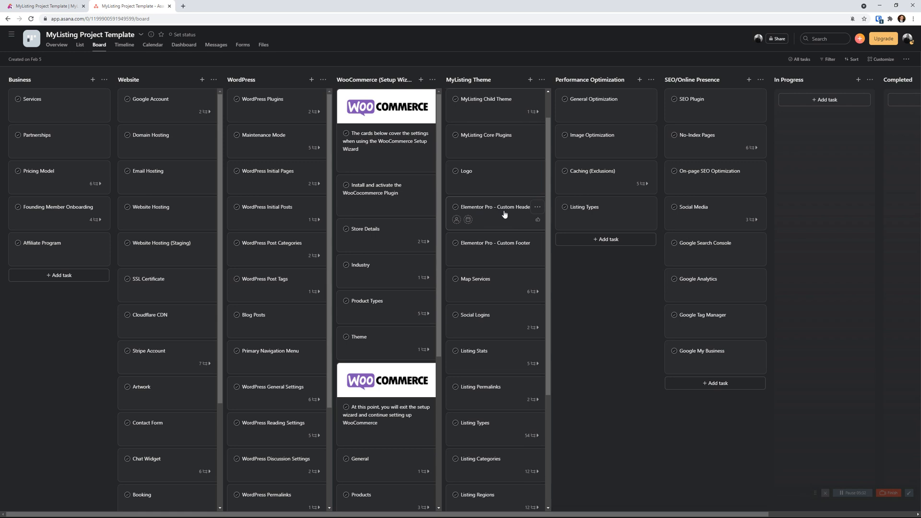
# Open the Elementor Pro - Custom Header task from the MyListing Theme column
pyautogui.click(495, 206)
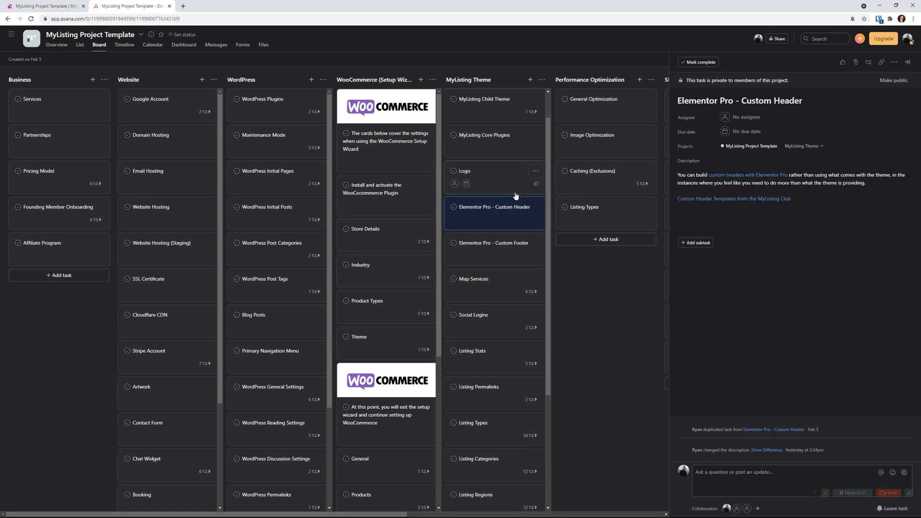
pyautogui.moveTo(664, 130)
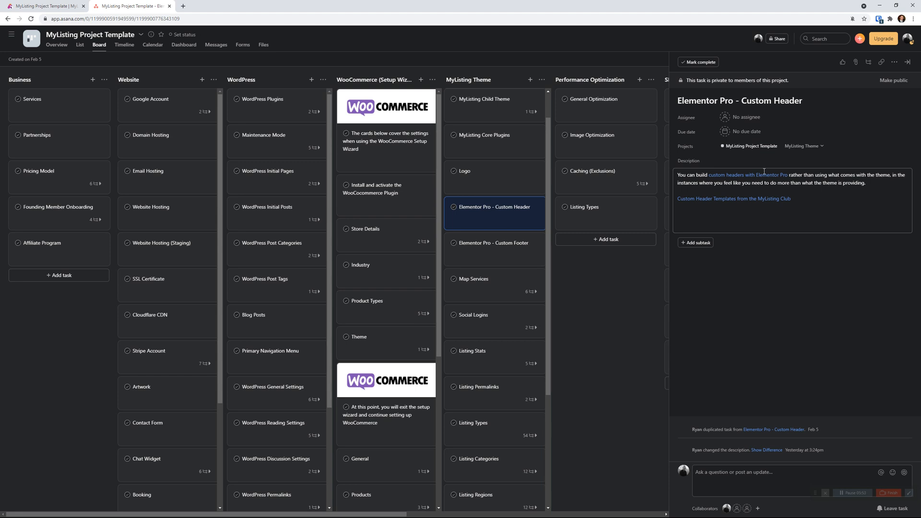
pyautogui.moveTo(747, 193)
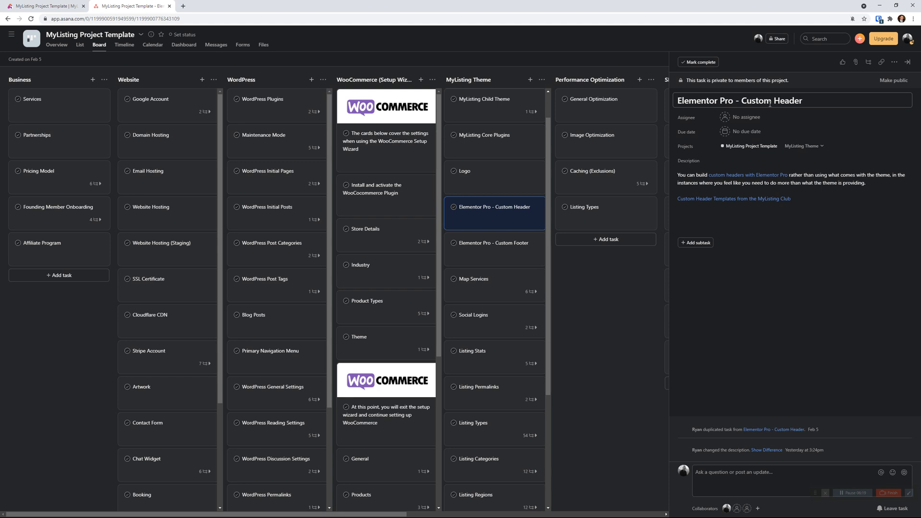
pyautogui.moveTo(748, 175)
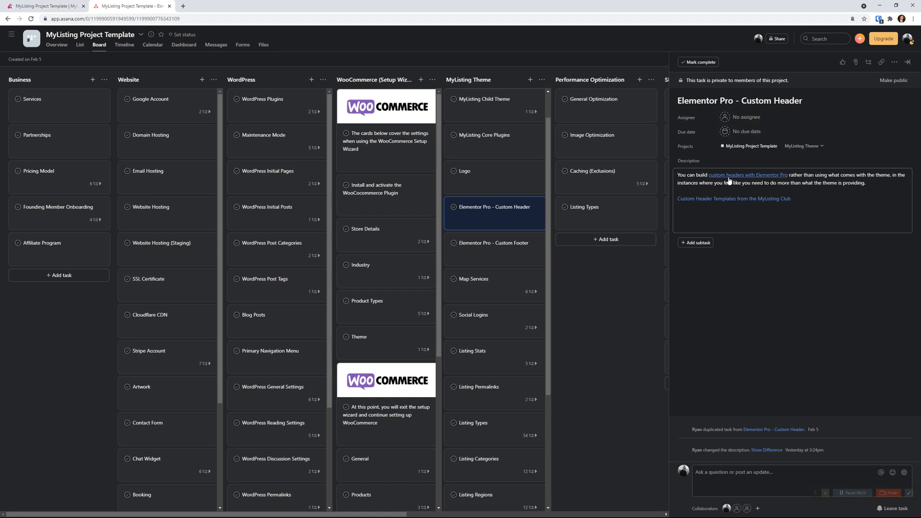
pyautogui.moveTo(747, 175)
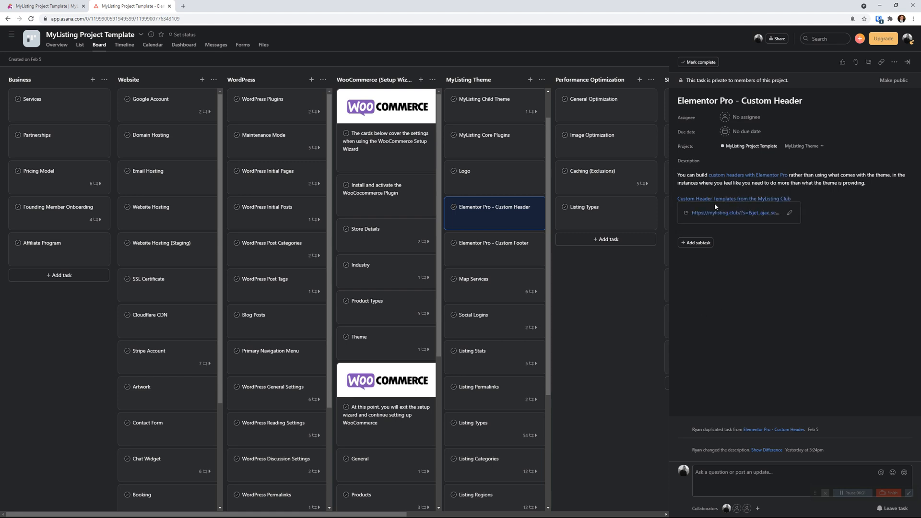
pyautogui.moveTo(724, 203)
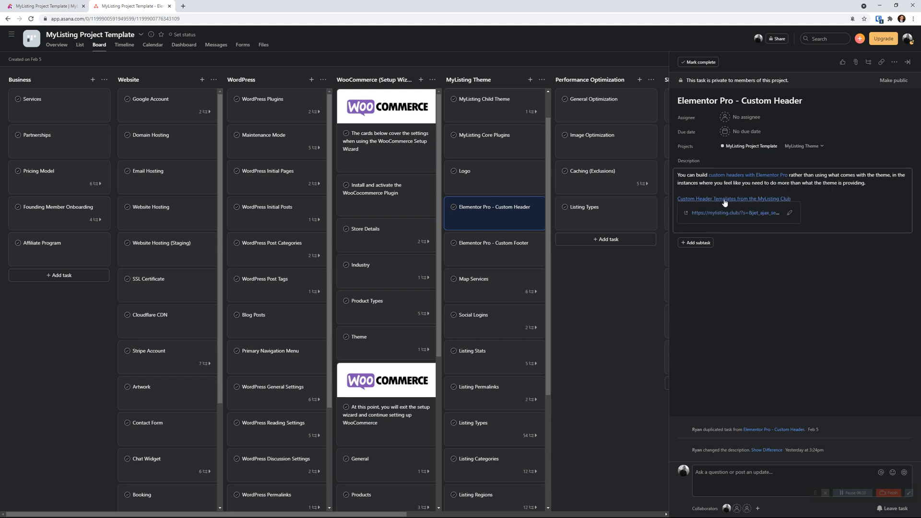
# Follow the Custom Header Templates link and scroll through the off-canvas header products
pyautogui.click(734, 200)
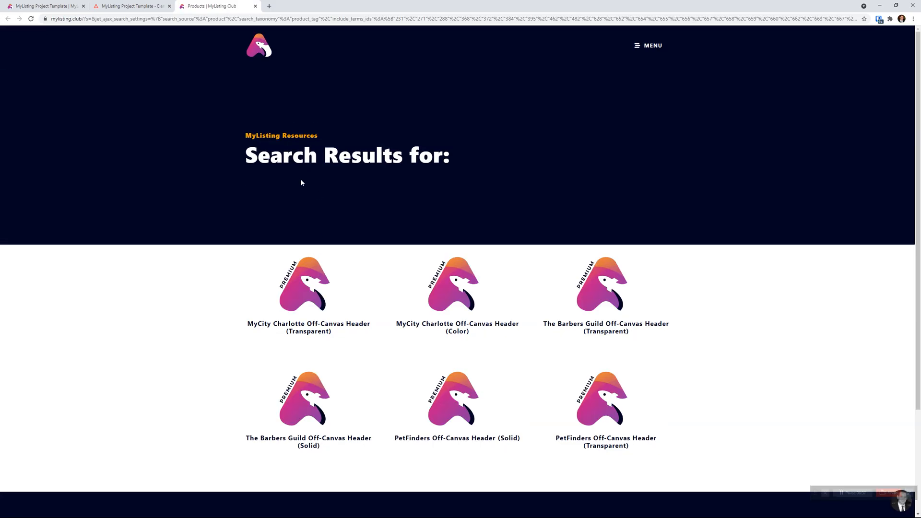
pyautogui.scroll(-3)
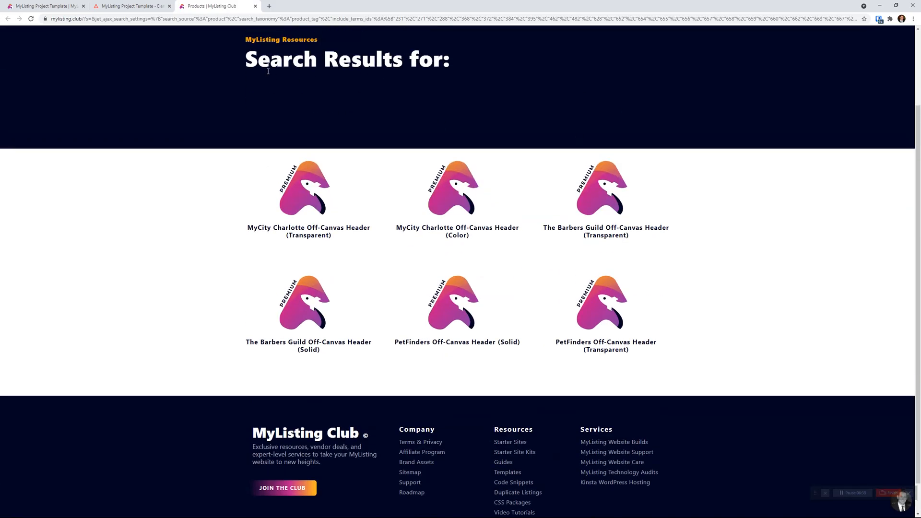
pyautogui.moveTo(649, 237)
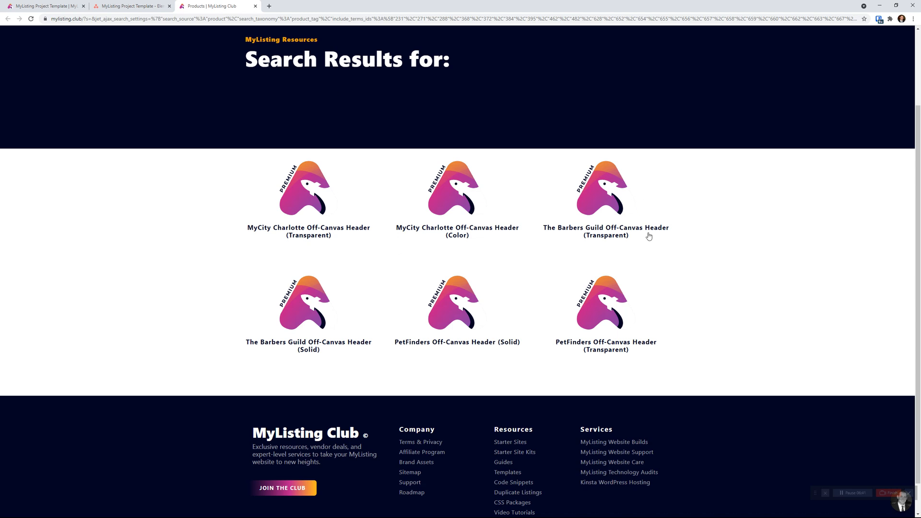
pyautogui.moveTo(645, 304)
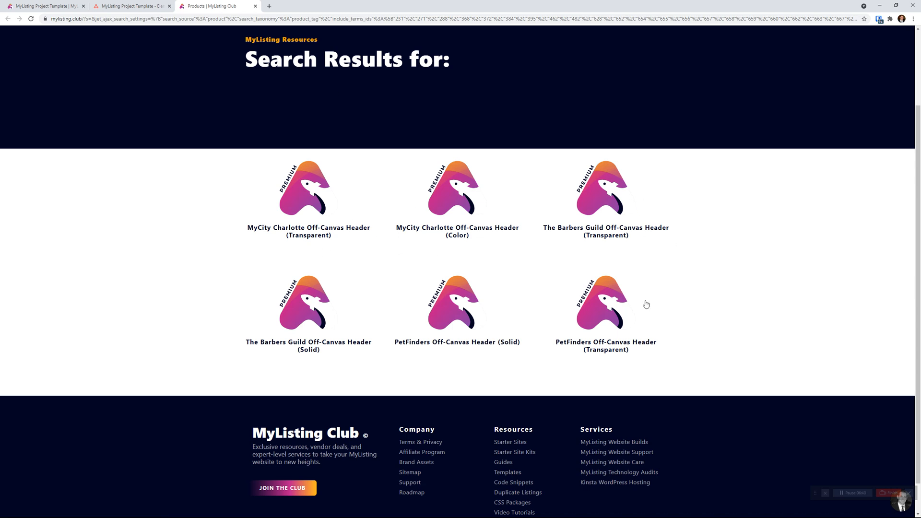
pyautogui.moveTo(256, 10)
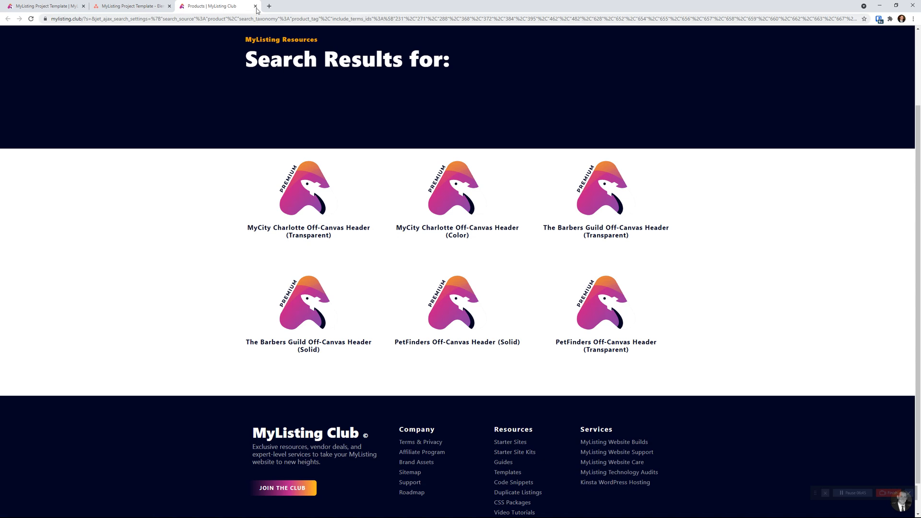
pyautogui.click(255, 6)
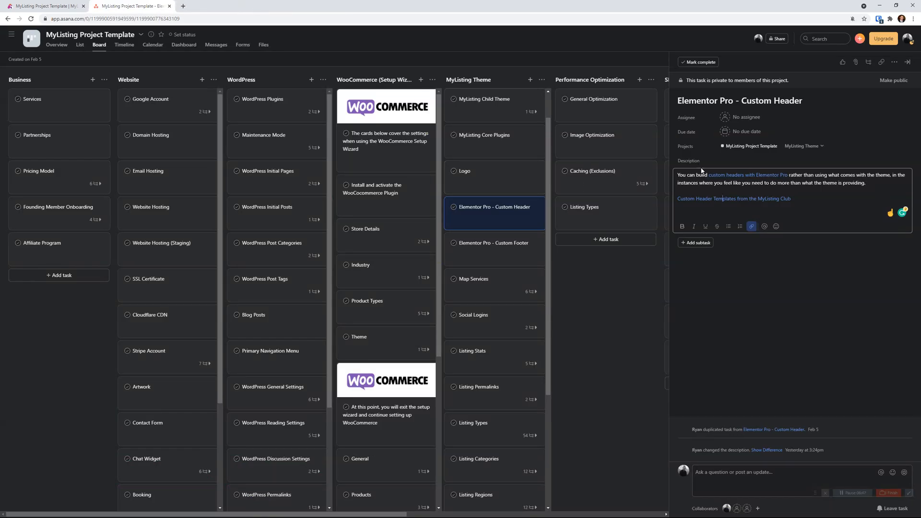
pyautogui.click(745, 175)
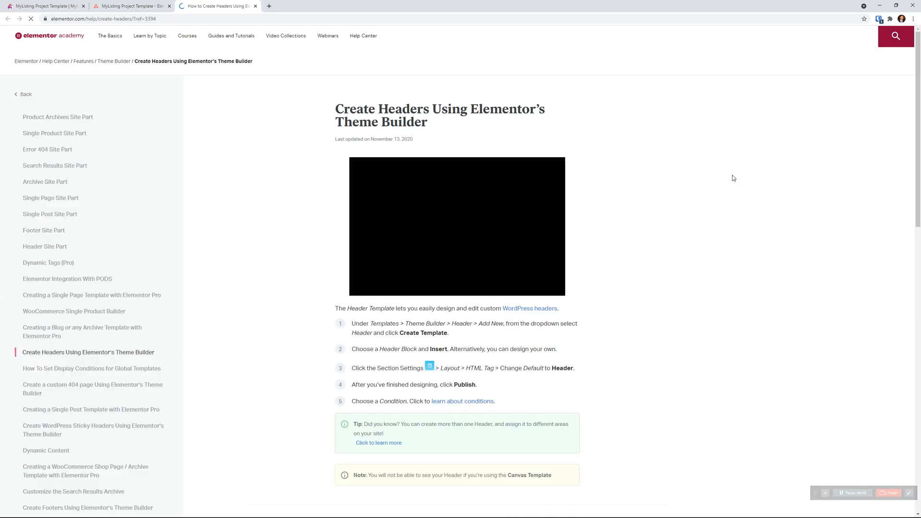
pyautogui.scroll(-3)
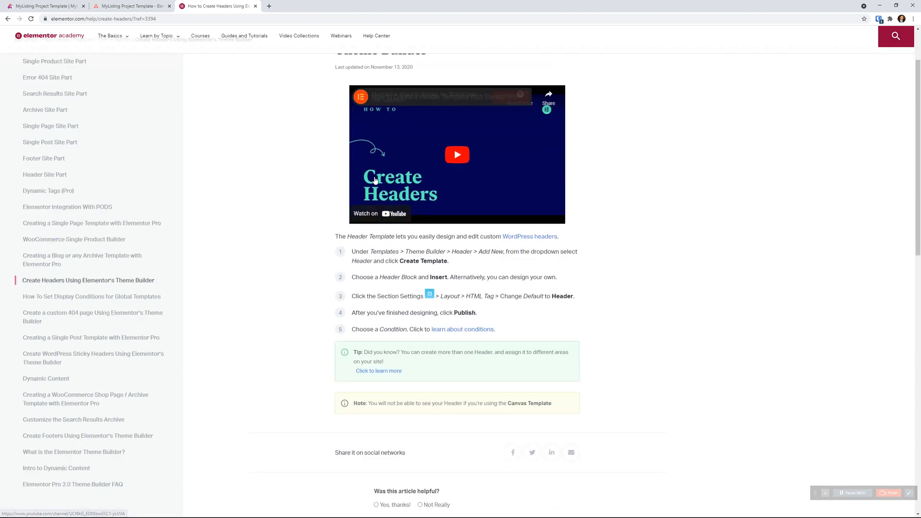
pyautogui.scroll(3)
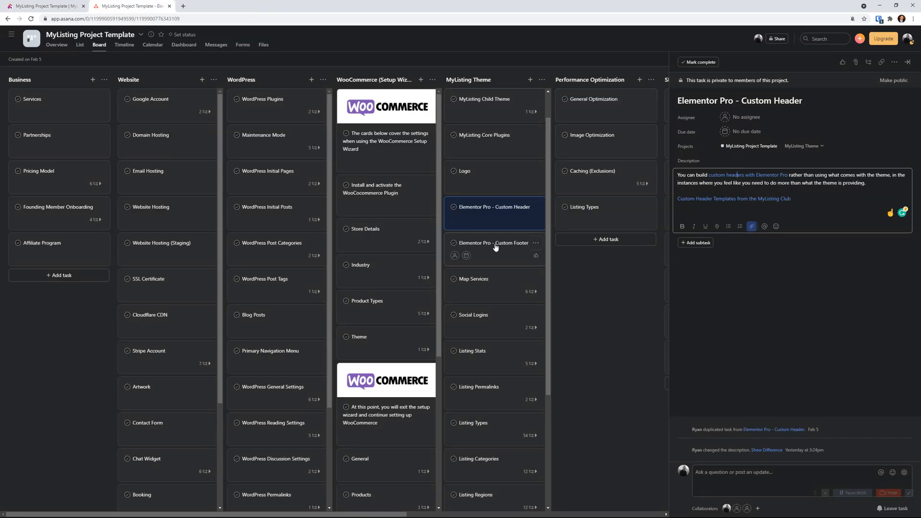
# View the Custom Footer and Map Services tasks, checking the linked Map Services Guide
pyautogui.click(492, 243)
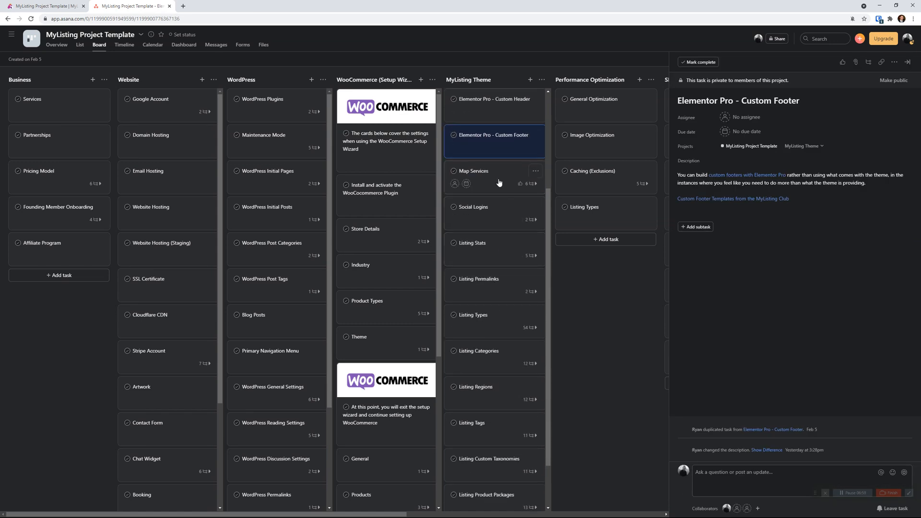
pyautogui.click(473, 170)
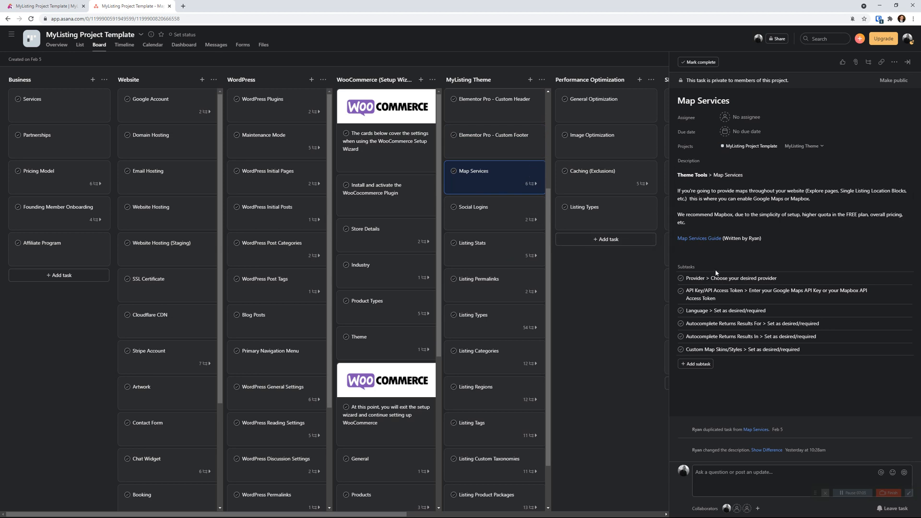
pyautogui.moveTo(757, 310)
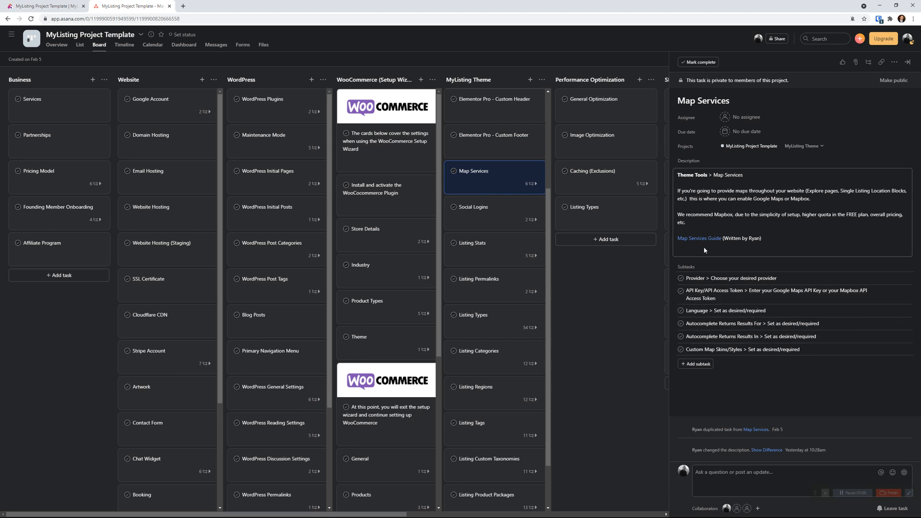
pyautogui.click(700, 238)
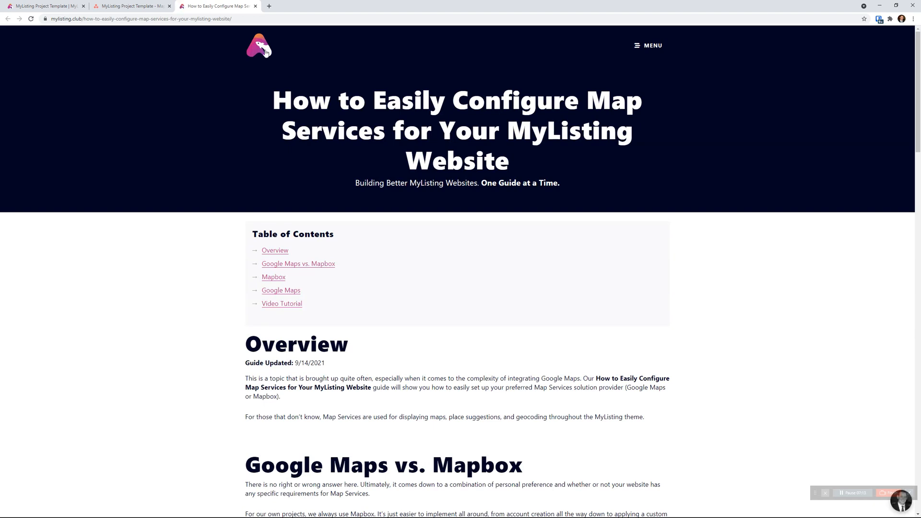
pyautogui.click(130, 5)
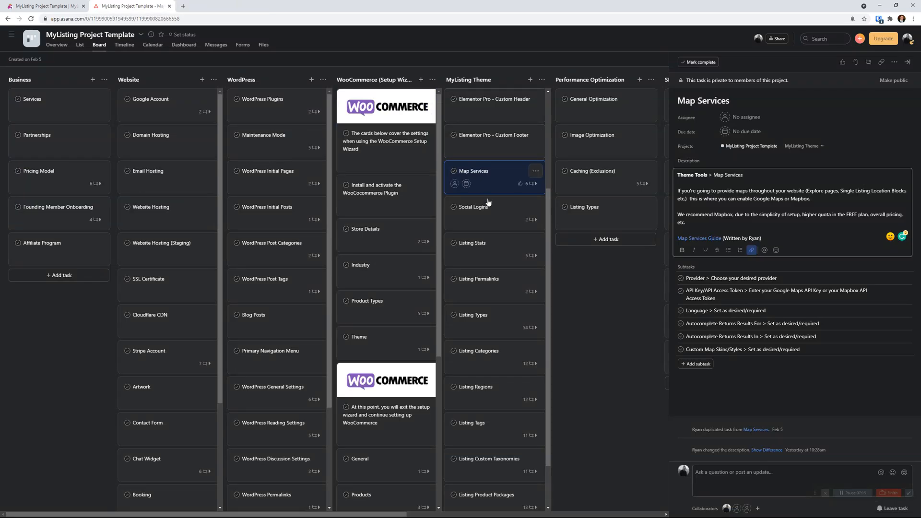
# View the Social Logins task and close it to show the full board
pyautogui.click(473, 207)
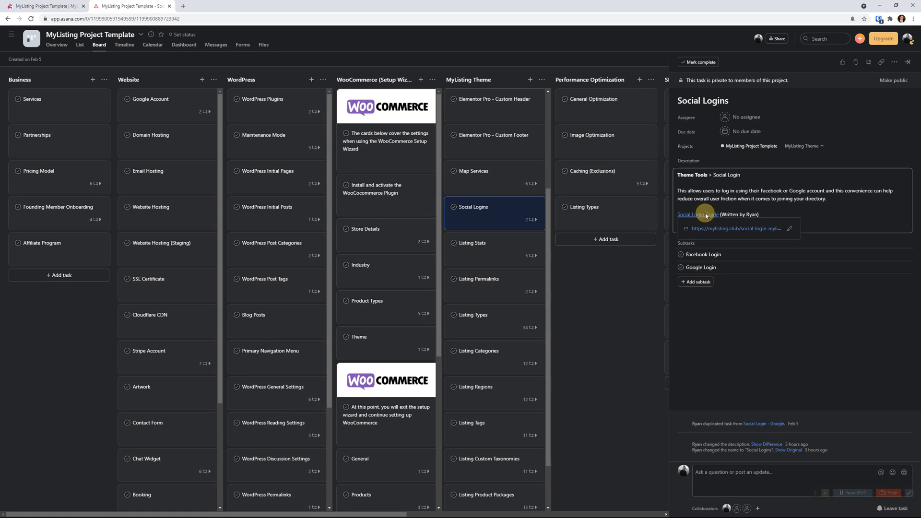
pyautogui.click(693, 214)
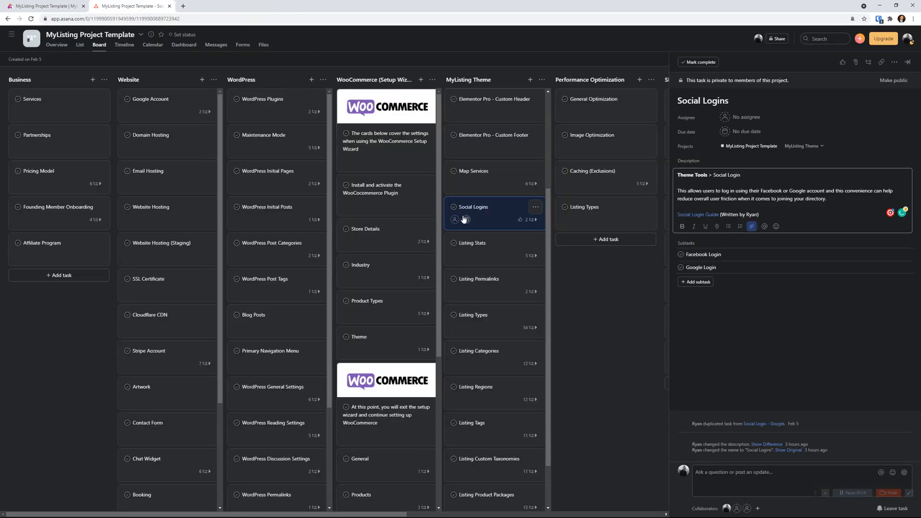
pyautogui.moveTo(639, 331)
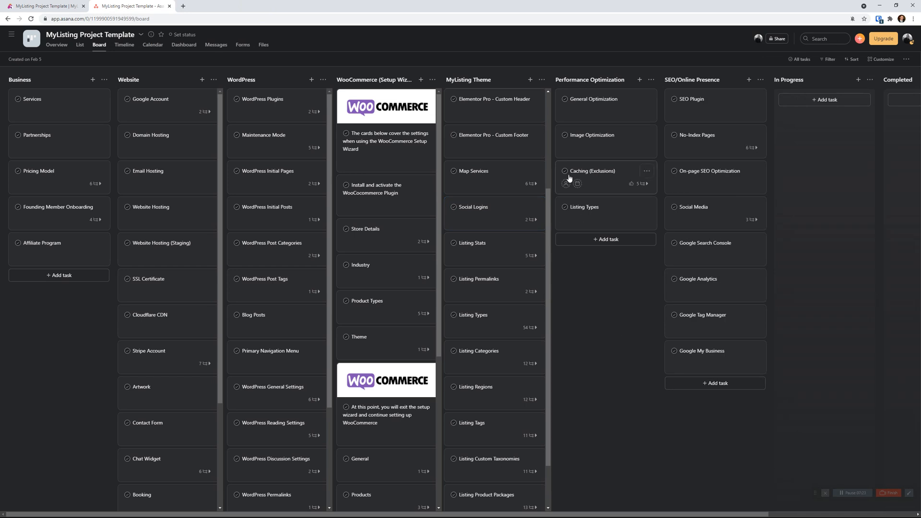
pyautogui.moveTo(692, 113)
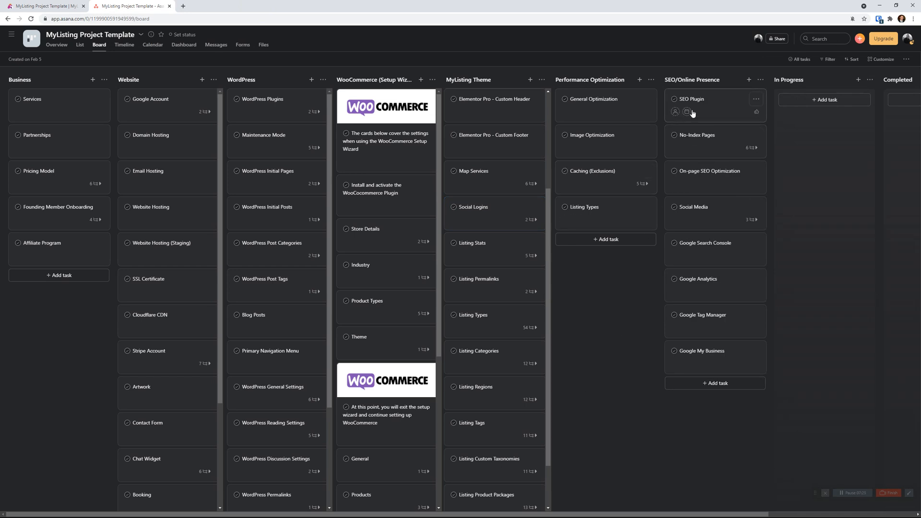
pyautogui.moveTo(727, 278)
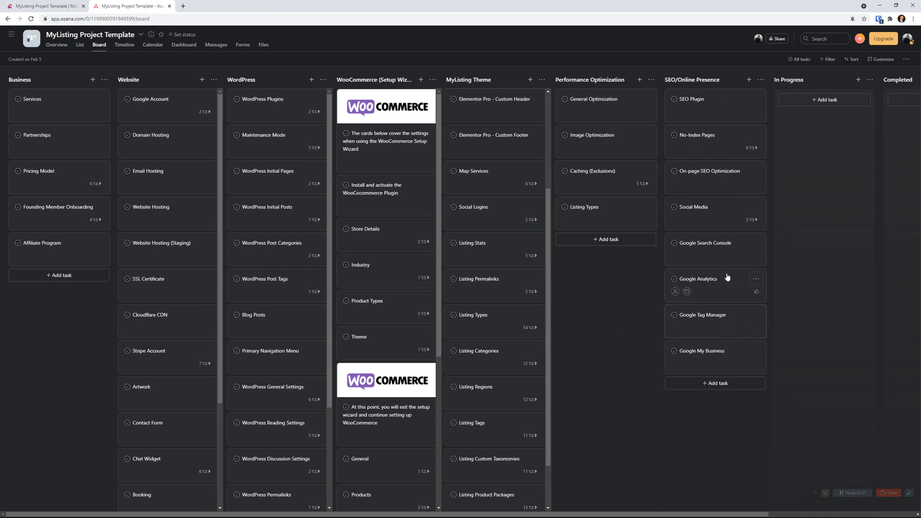
pyautogui.moveTo(714, 289)
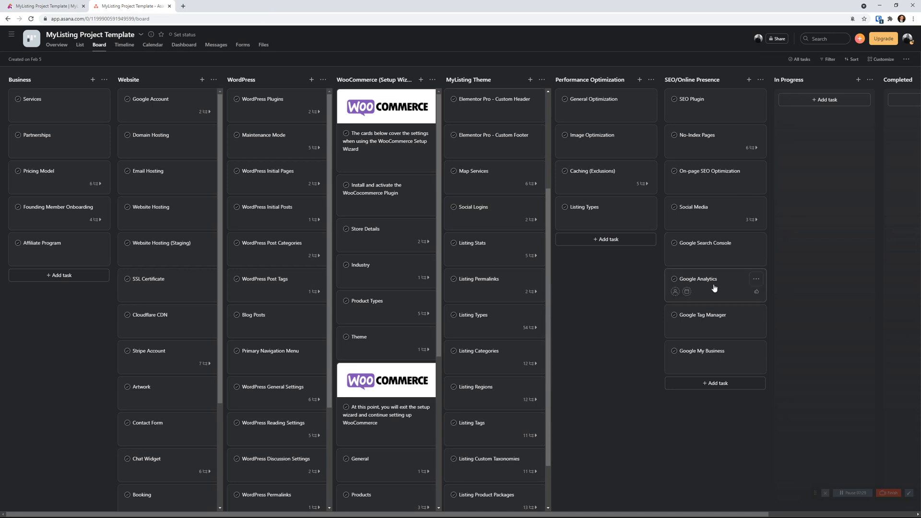
# Read the Google Analytics task, jump to the referenced Google Account task, and return to the board
pyautogui.click(698, 279)
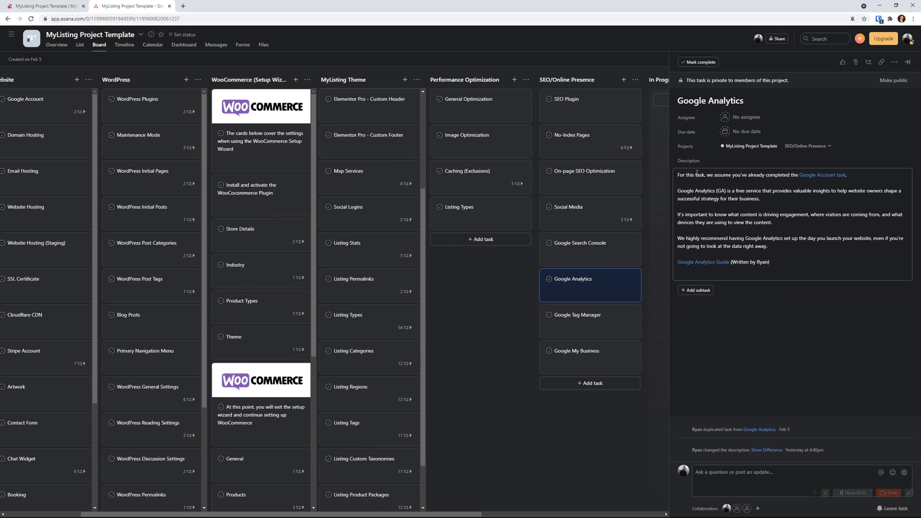
pyautogui.moveTo(823, 175)
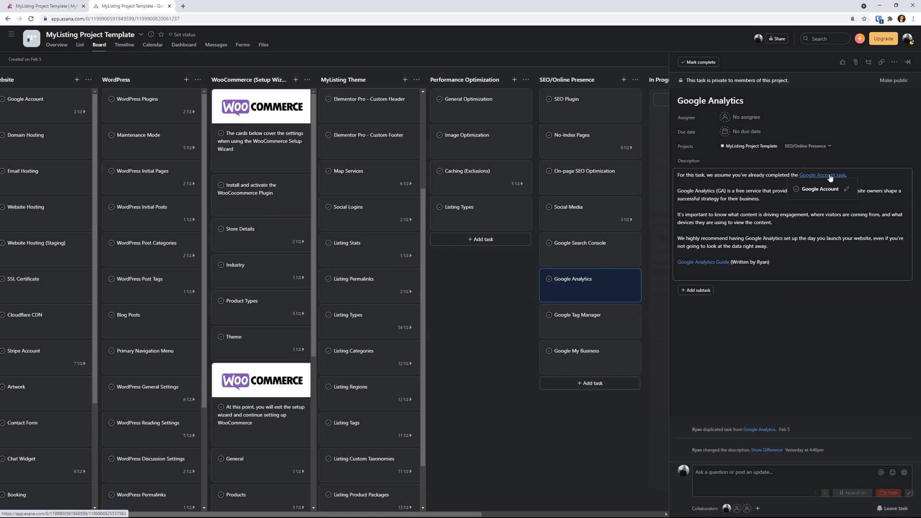
pyautogui.click(822, 174)
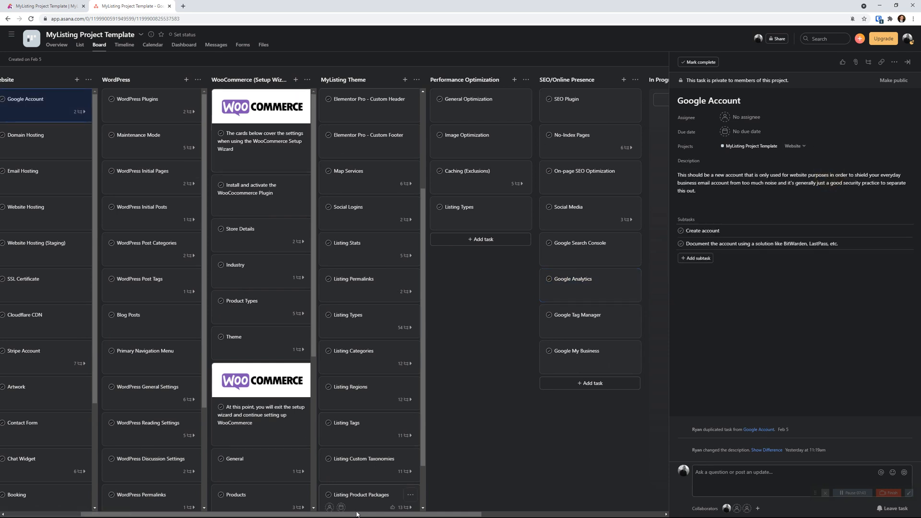
pyautogui.click(908, 61)
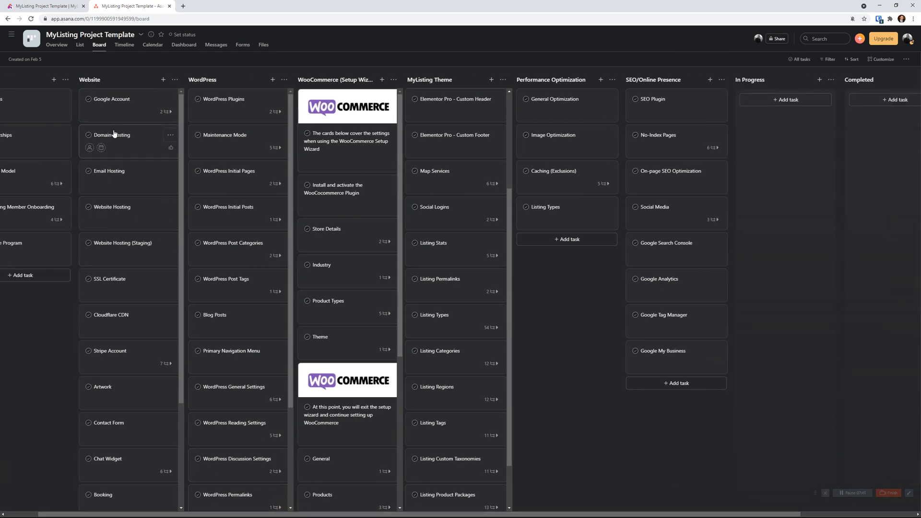
pyautogui.click(111, 99)
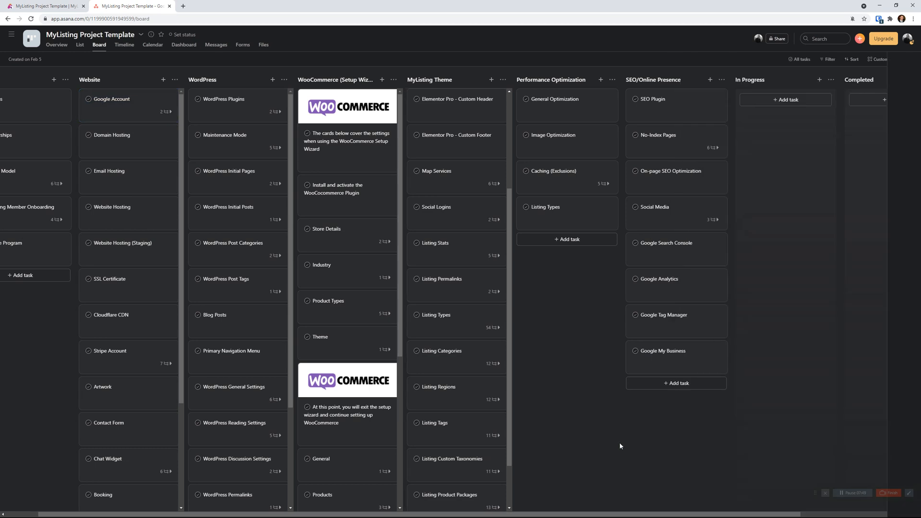
# View the Google Tag Manager task, whose description references the Google Account and Analytics tasks
pyautogui.hscroll(3)
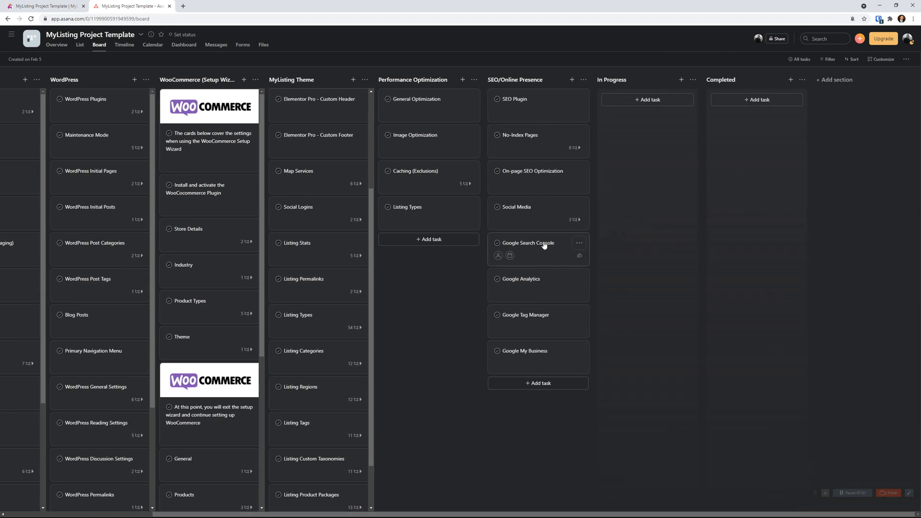
pyautogui.moveTo(539, 316)
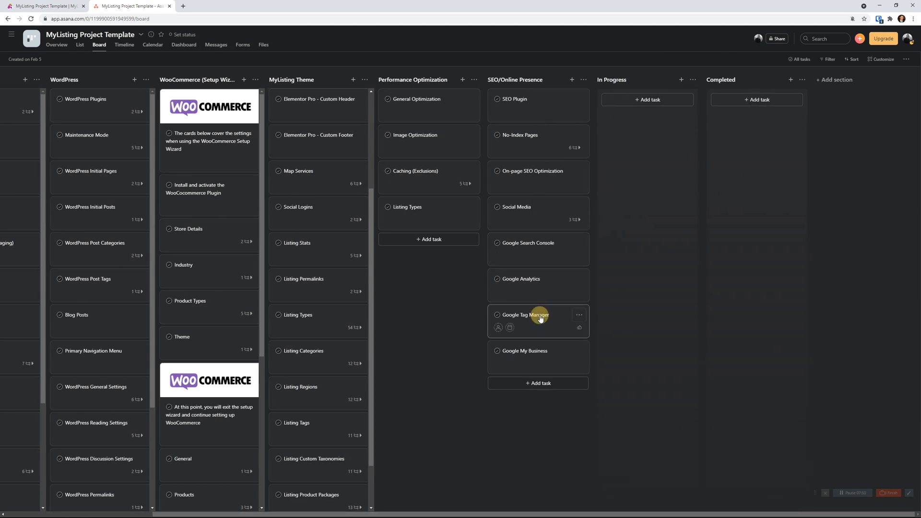
pyautogui.click(527, 315)
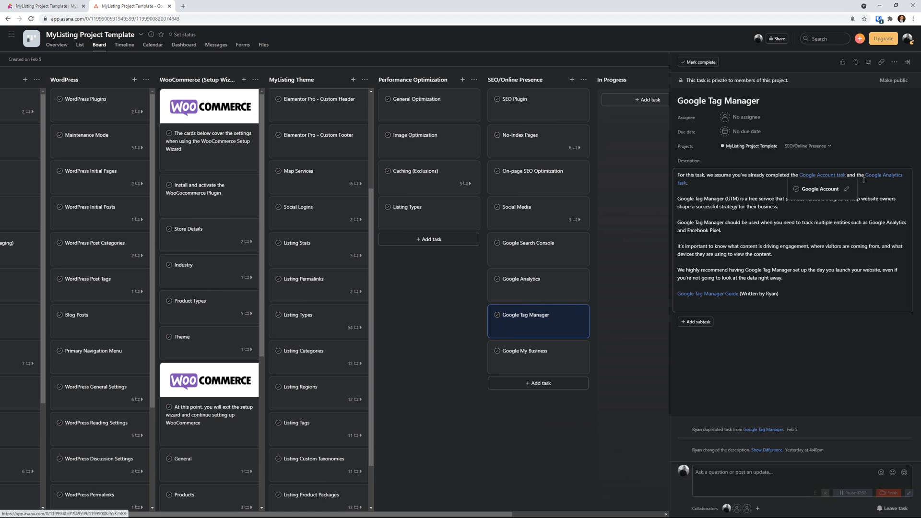
pyautogui.moveTo(881, 176)
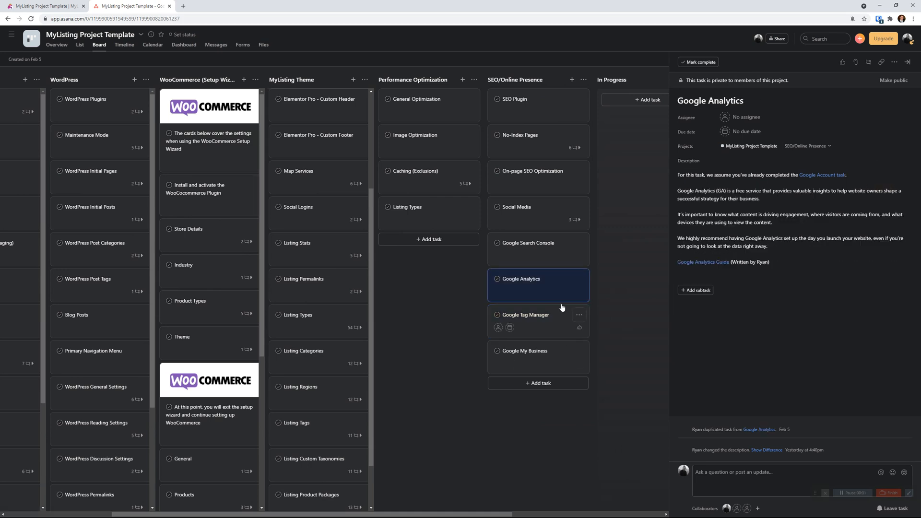
pyautogui.moveTo(558, 286)
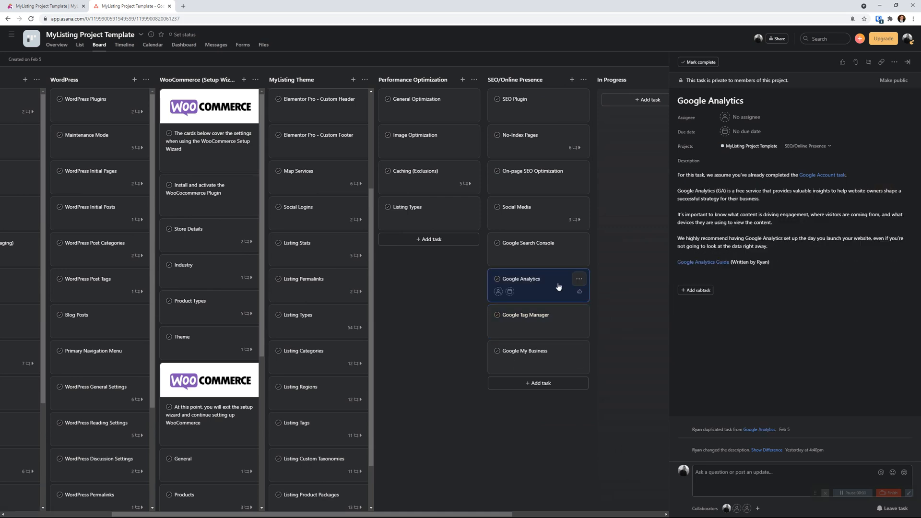
pyautogui.moveTo(601, 328)
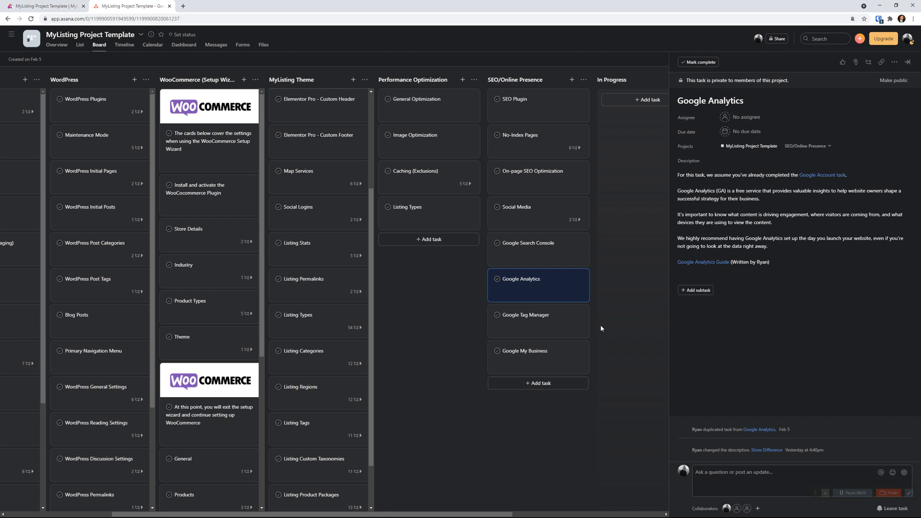
pyautogui.moveTo(601, 355)
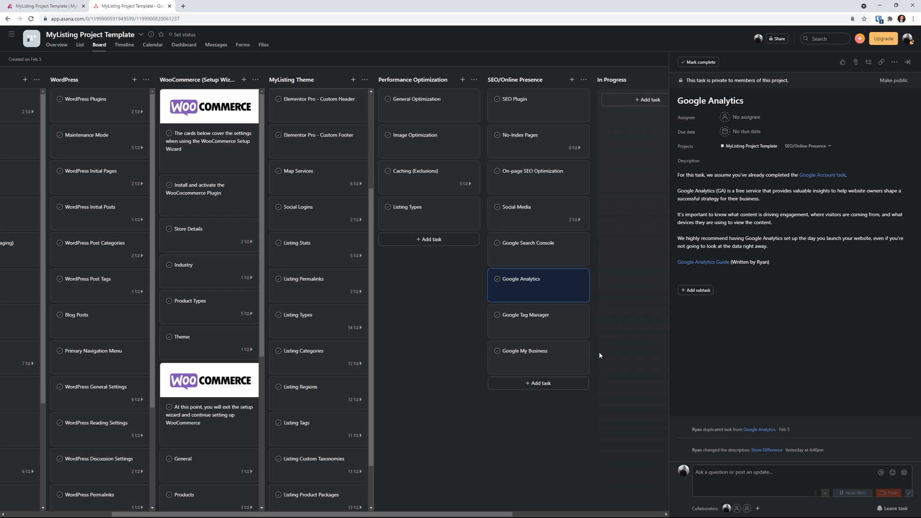
pyautogui.moveTo(519, 291)
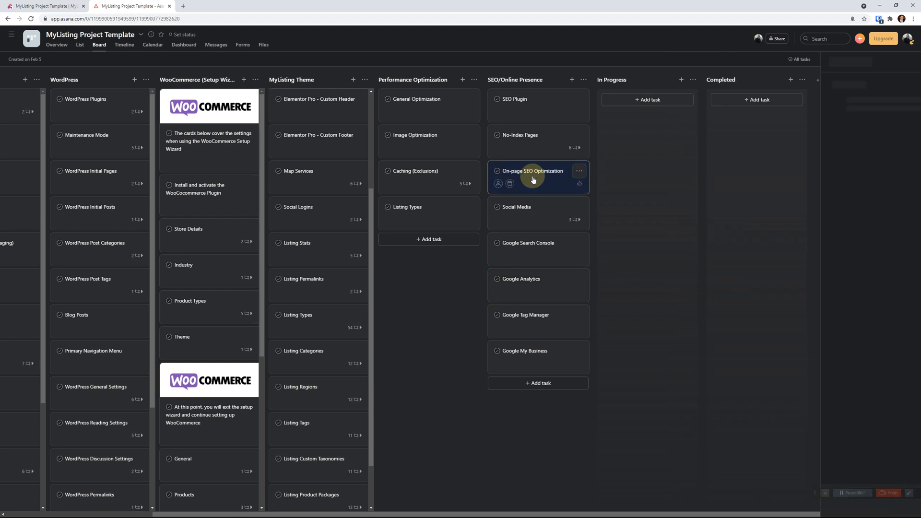
# View the On-page SEO Optimization task with its On-Page SEO Guide and SEOPress Pro links
pyautogui.click(532, 171)
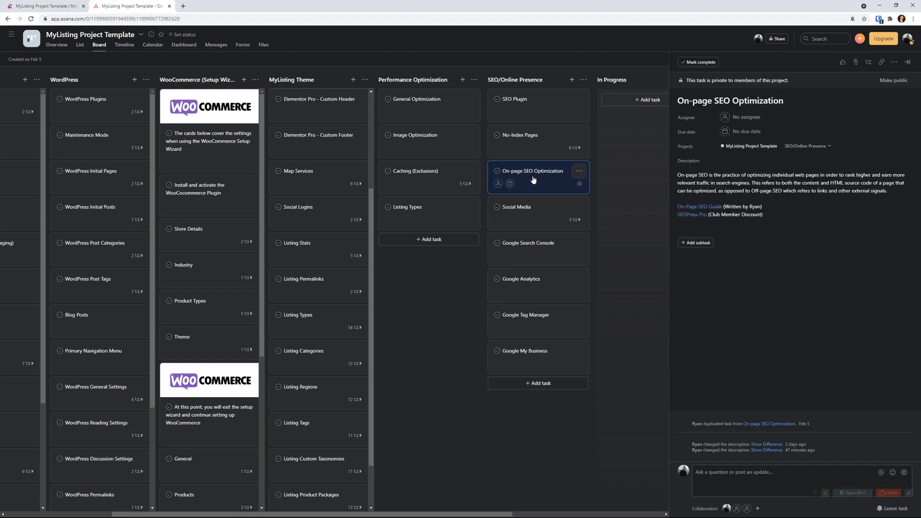
pyautogui.moveTo(687, 210)
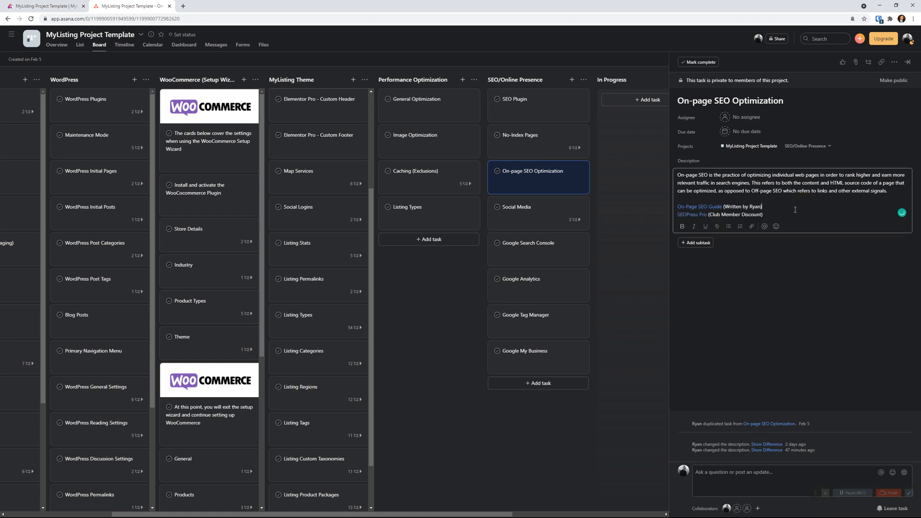
pyautogui.moveTo(691, 214)
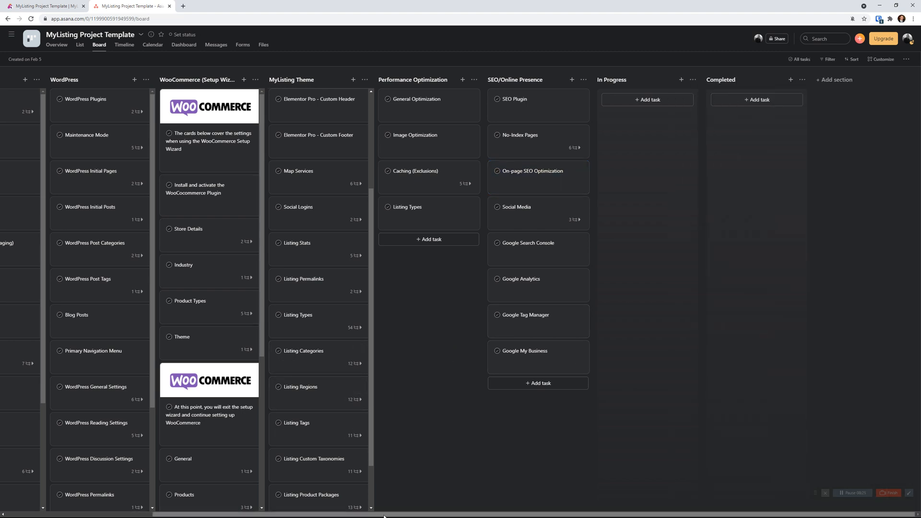
pyautogui.hscroll(-3)
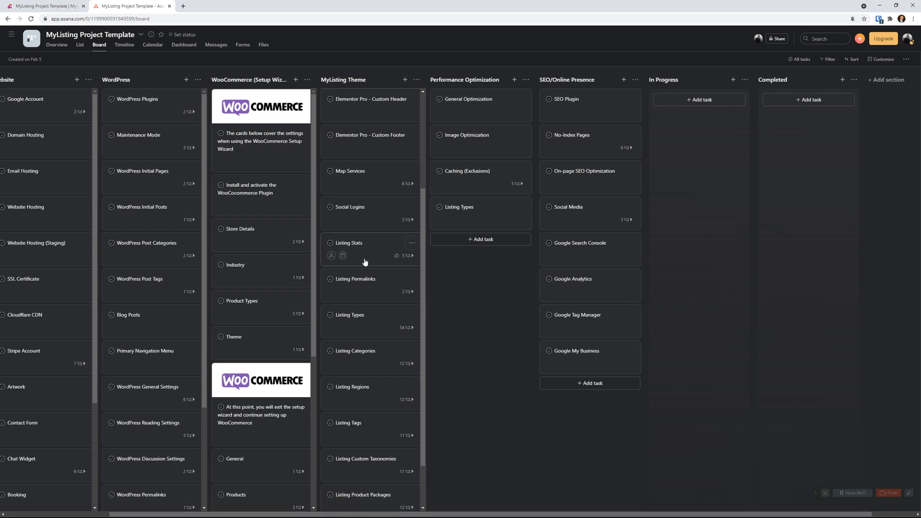
pyautogui.scroll(-3)
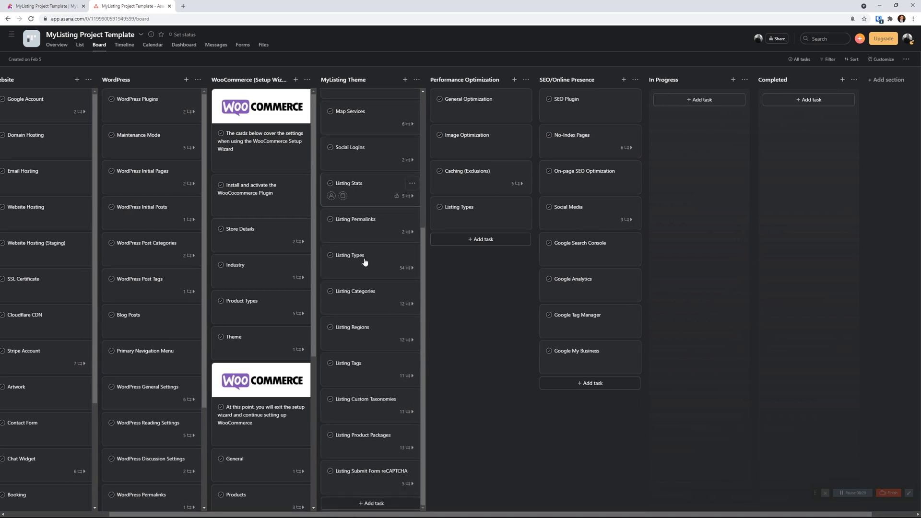
pyautogui.moveTo(376, 326)
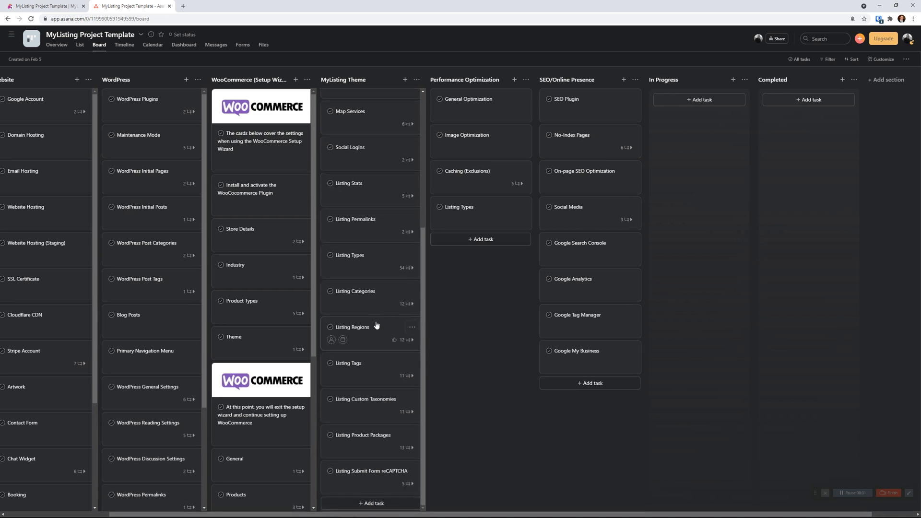
pyautogui.moveTo(376, 405)
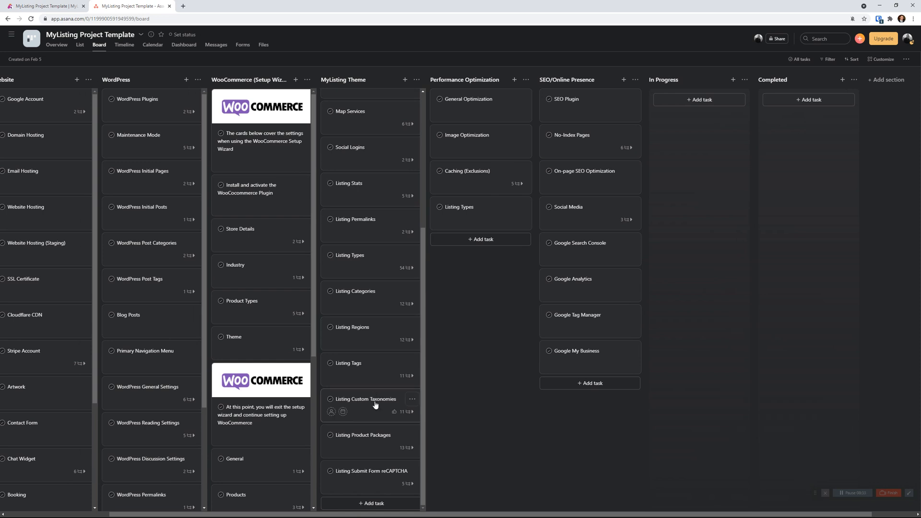
pyautogui.click(366, 399)
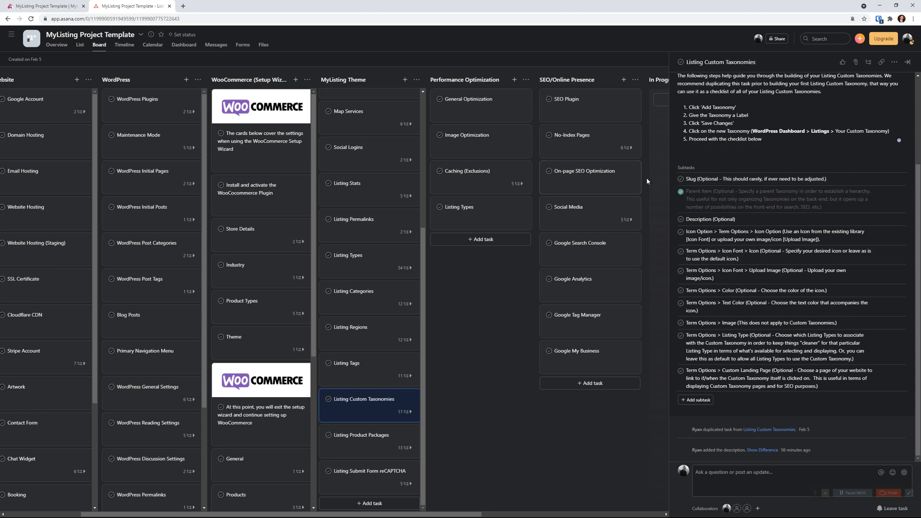
pyautogui.click(682, 192)
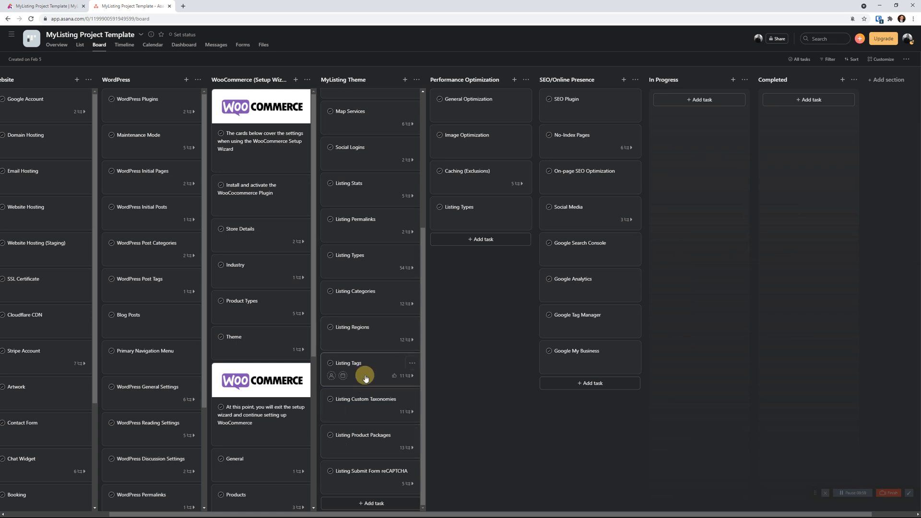
# View the Listing Regions, Categories, Types and Permalinks tasks in turn, ending on Permalinks
pyautogui.click(351, 328)
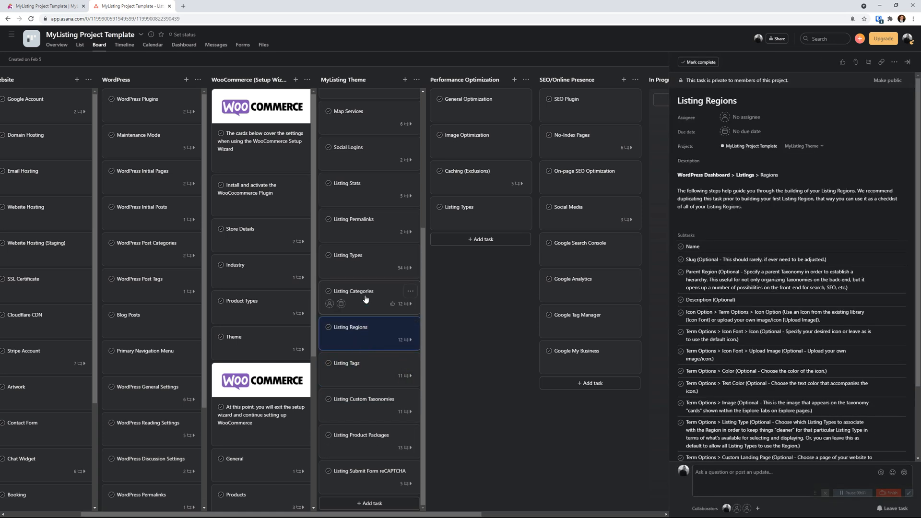
pyautogui.click(353, 291)
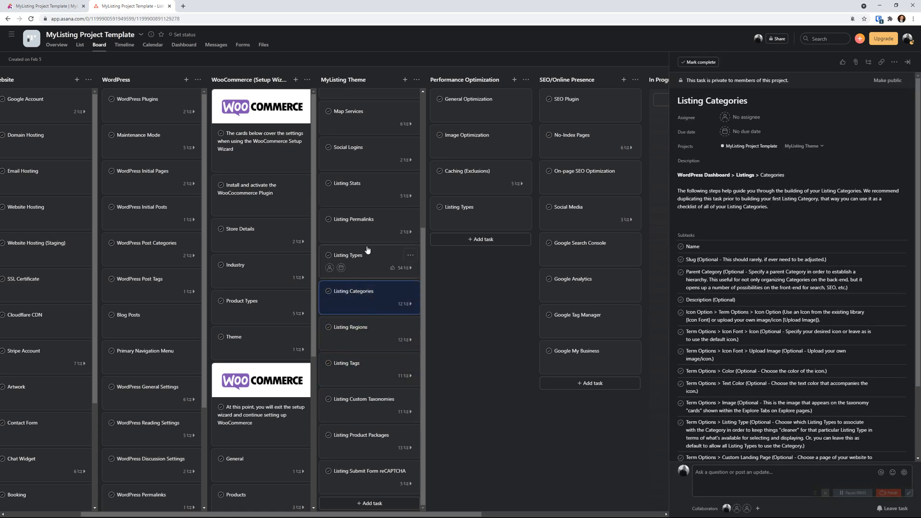
pyautogui.click(346, 255)
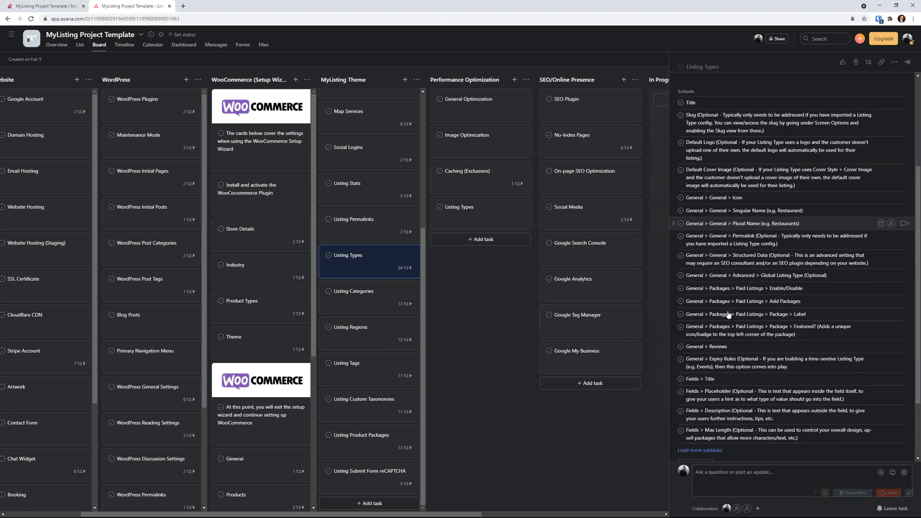
pyautogui.click(352, 219)
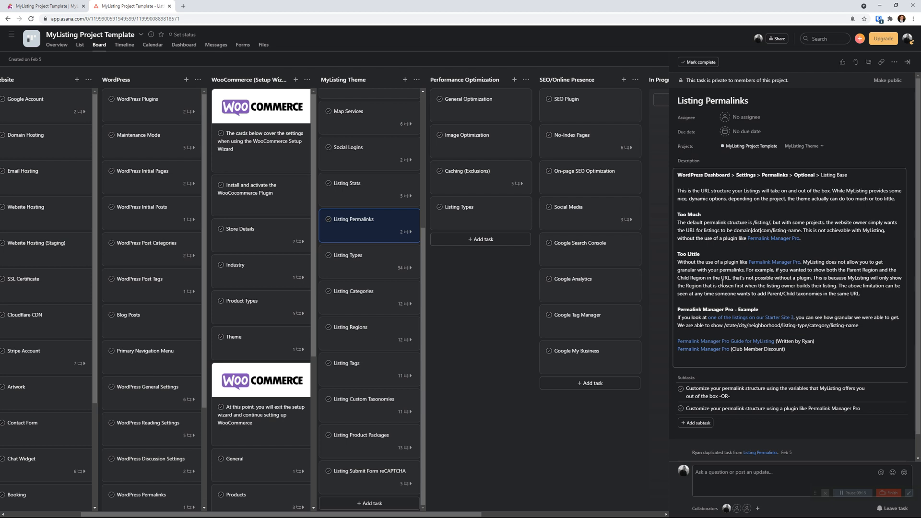
pyautogui.moveTo(702, 349)
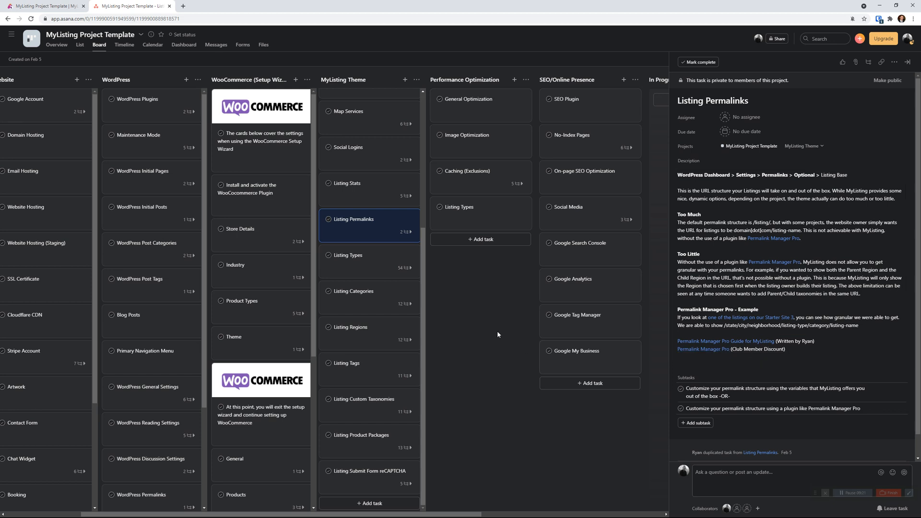
# View the Listing Stats task with its stats settings and subtasks, then show the full board again
pyautogui.click(907, 62)
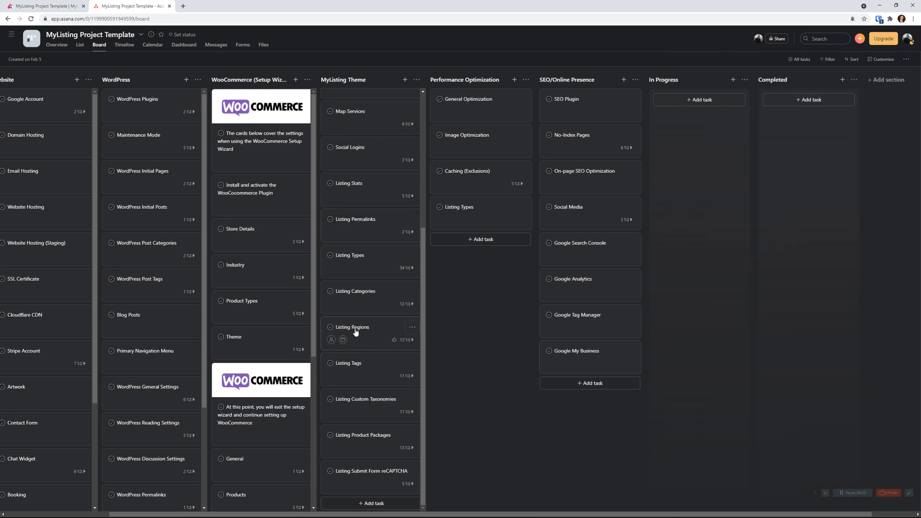
pyautogui.moveTo(376, 316)
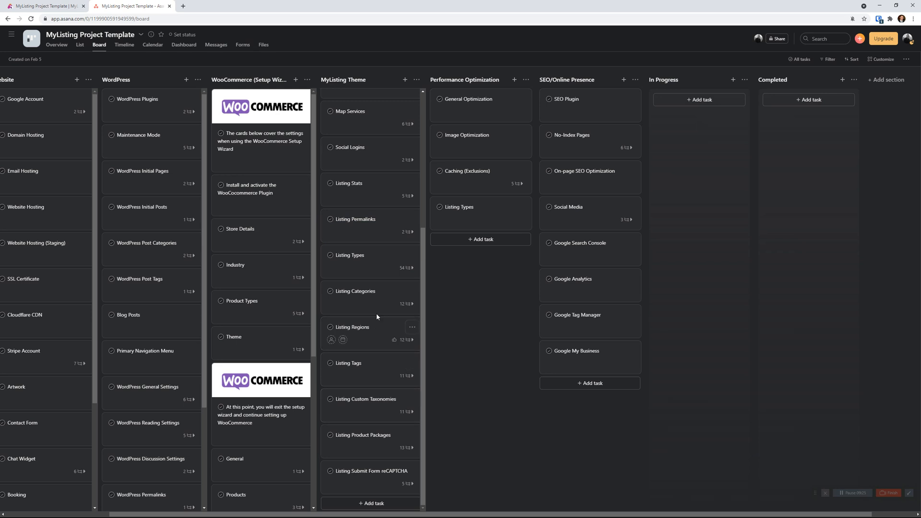
pyautogui.moveTo(384, 405)
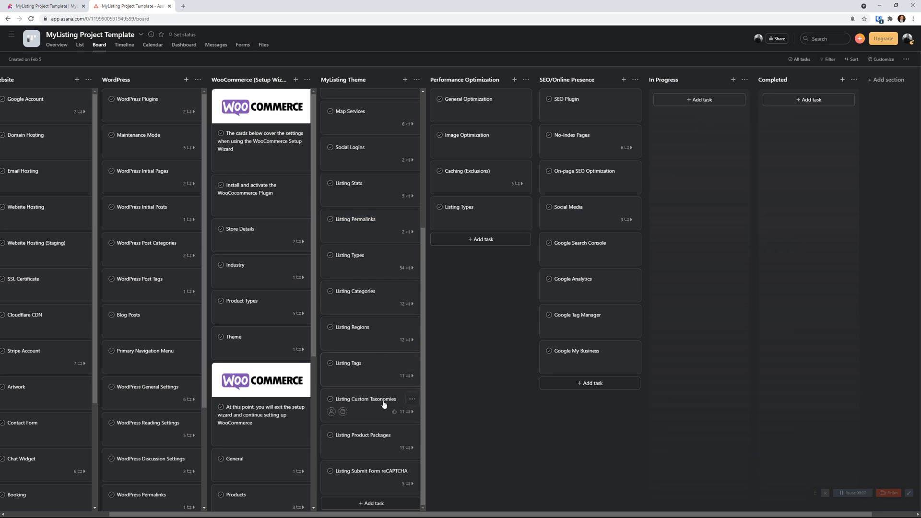
pyautogui.moveTo(353, 266)
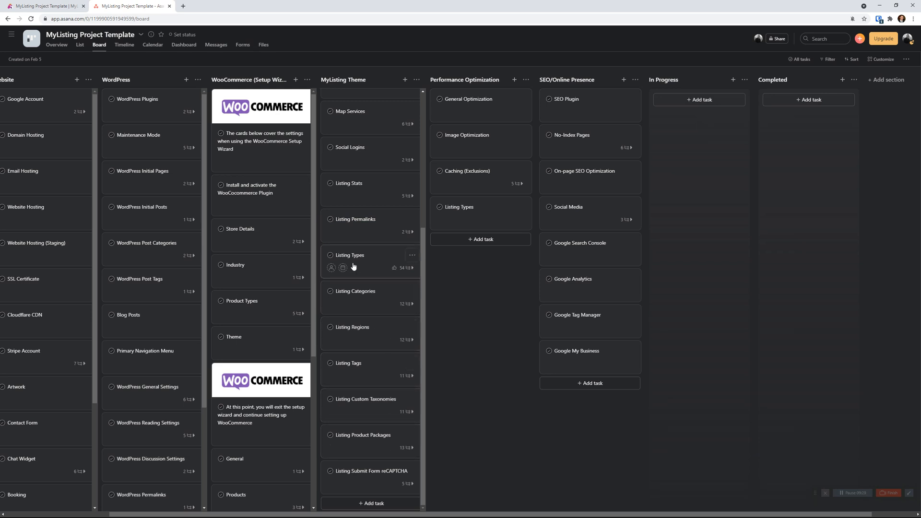
pyautogui.click(347, 183)
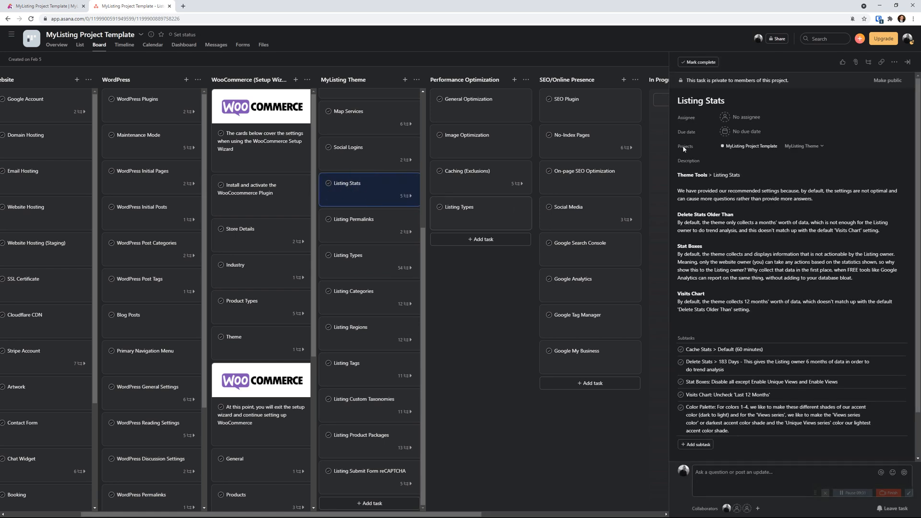
pyautogui.moveTo(441, 358)
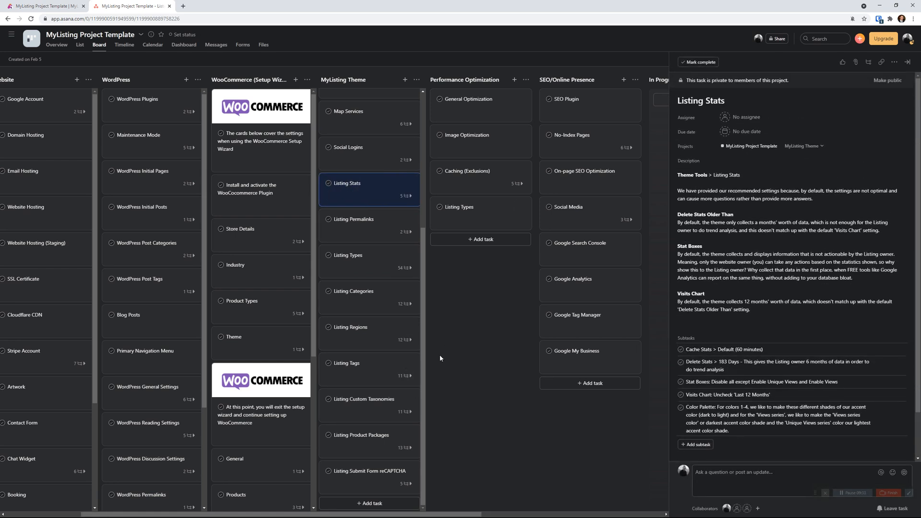
pyautogui.moveTo(358, 337)
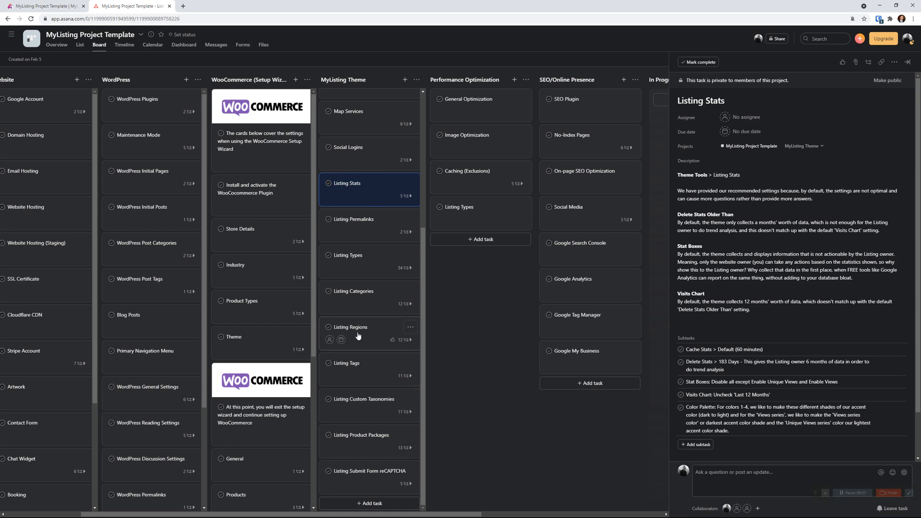
pyautogui.moveTo(398, 441)
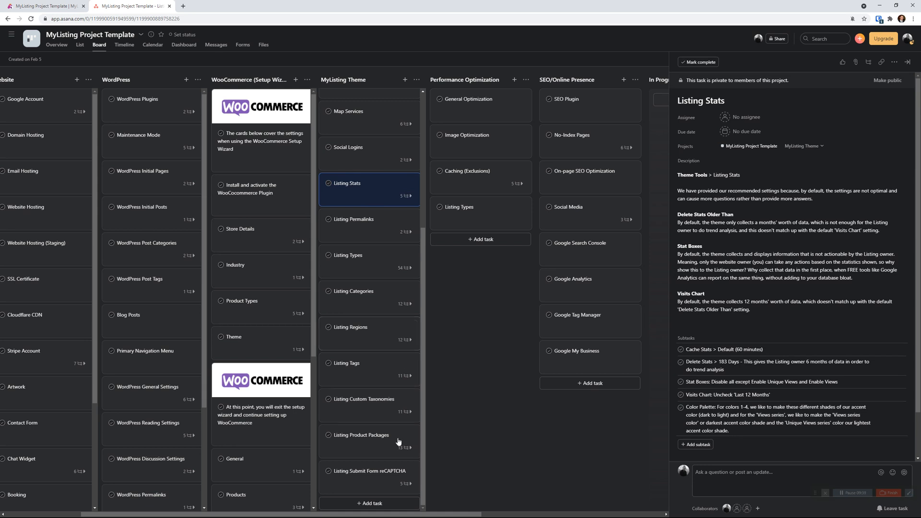
pyautogui.click(909, 62)
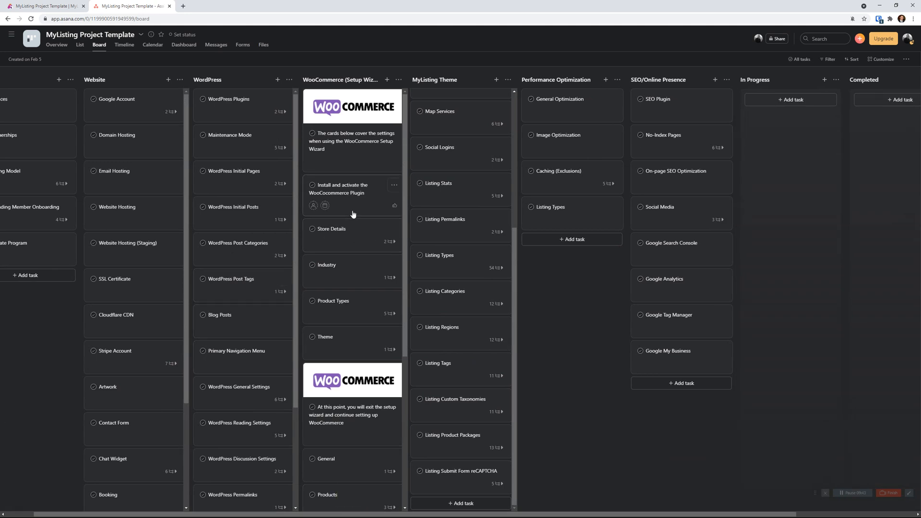
# View the WooCommerce General, Products and Listing Product Packages tasks in turn
pyautogui.click(331, 229)
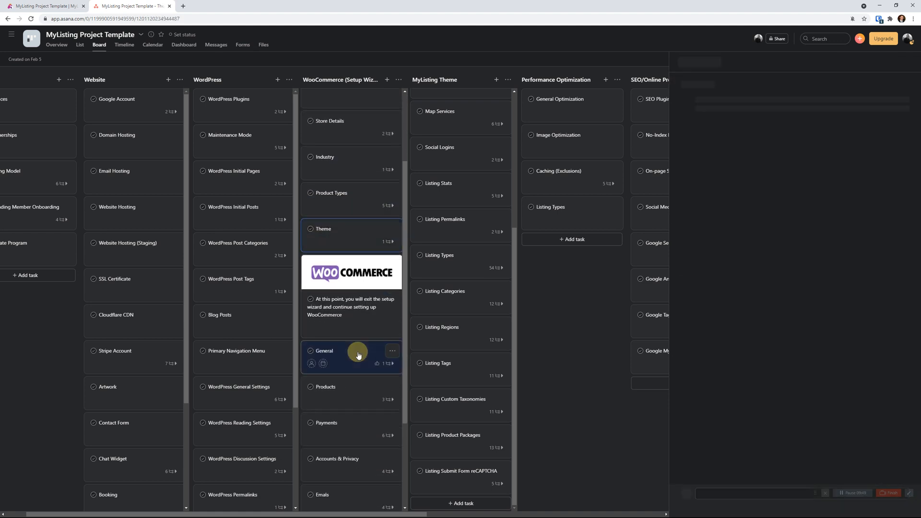
pyautogui.click(326, 387)
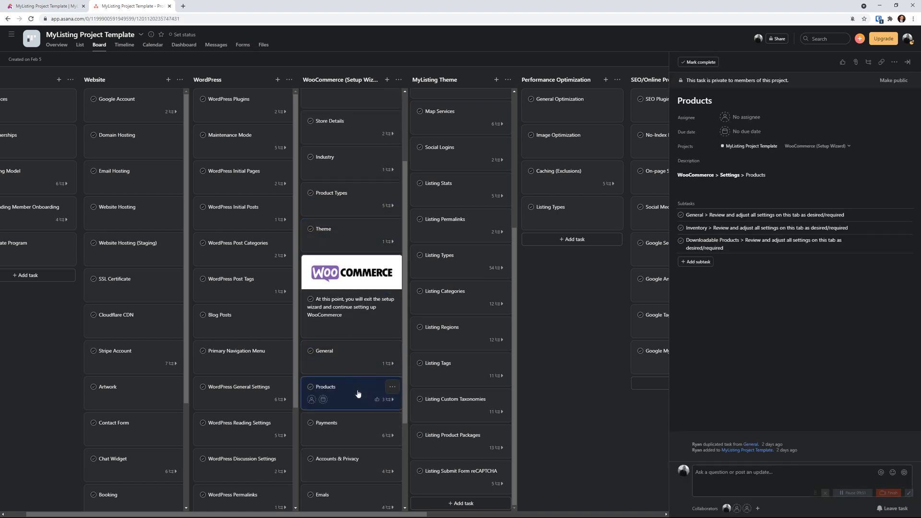
pyautogui.moveTo(477, 334)
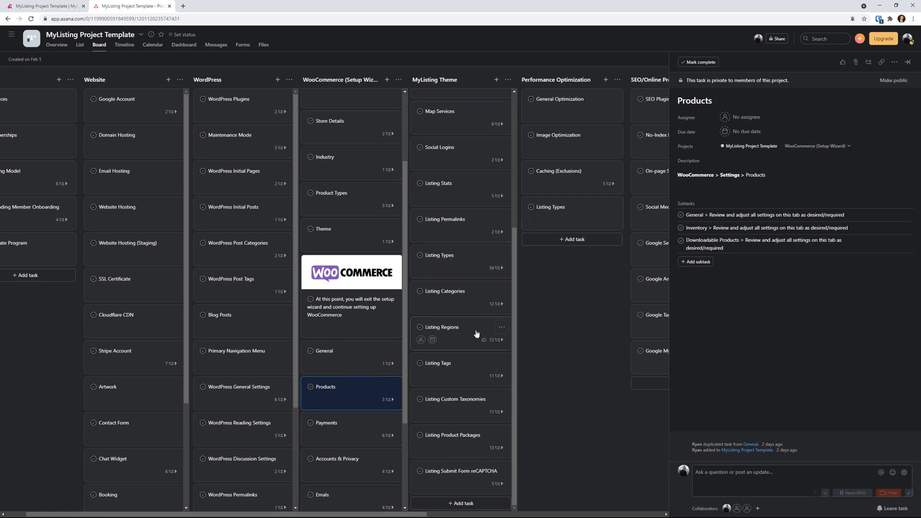
pyautogui.click(451, 434)
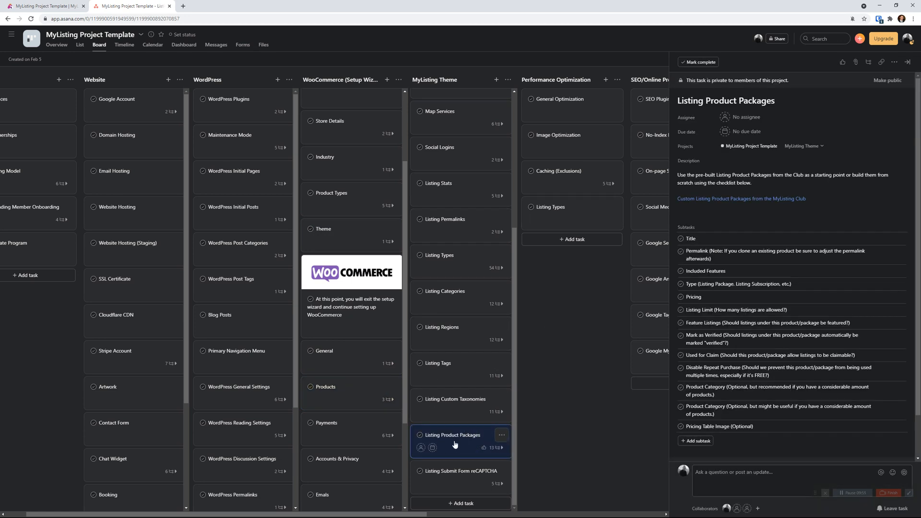
pyautogui.moveTo(742, 199)
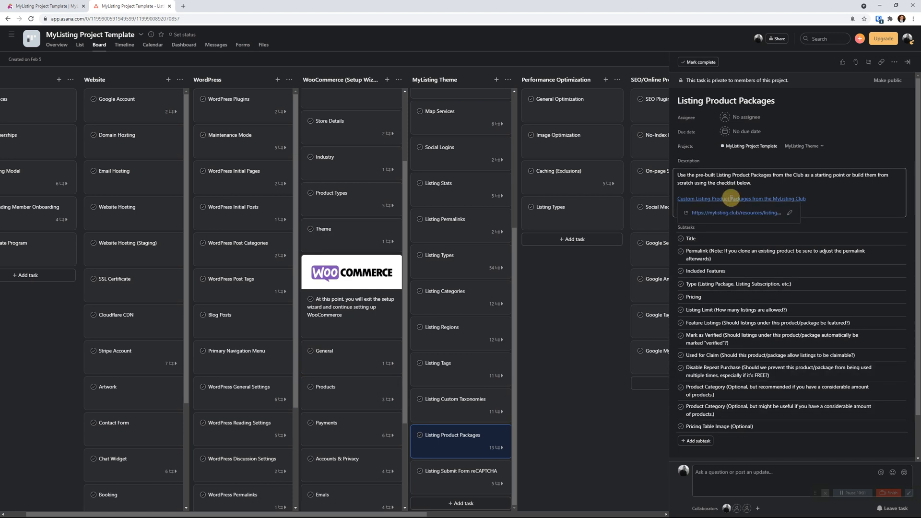
# View the MyListing Club Custom Listing Product Packages page, then return to Asana
pyautogui.click(734, 213)
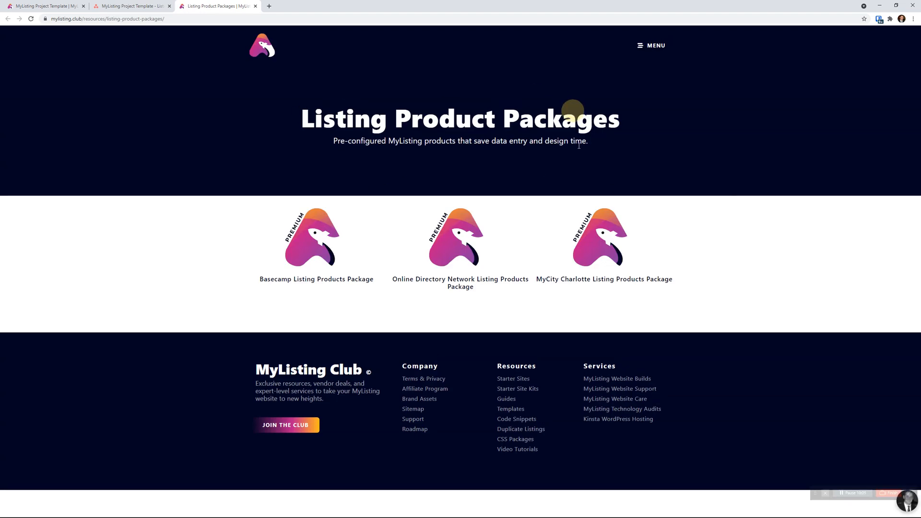
pyautogui.click(131, 5)
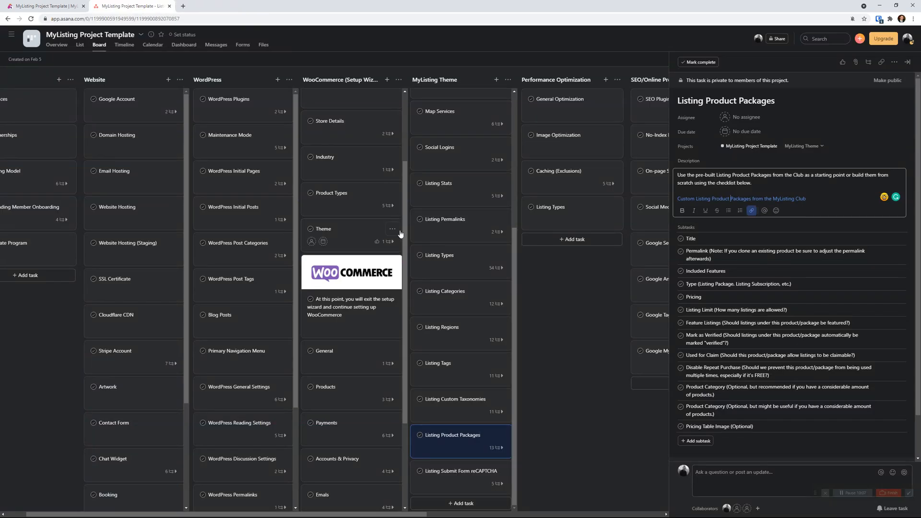
# Close the Listing Product Packages task so the full MyListing Project Template board shows
pyautogui.click(907, 61)
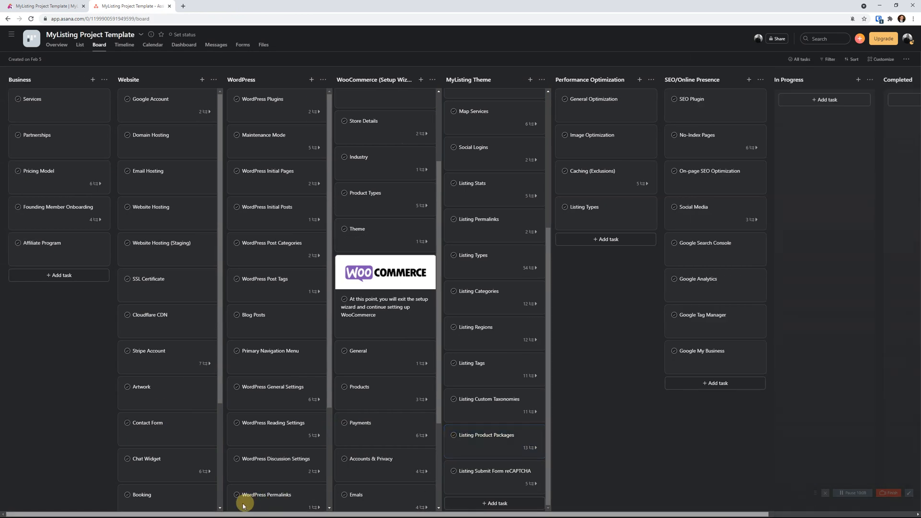
pyautogui.moveTo(82, 412)
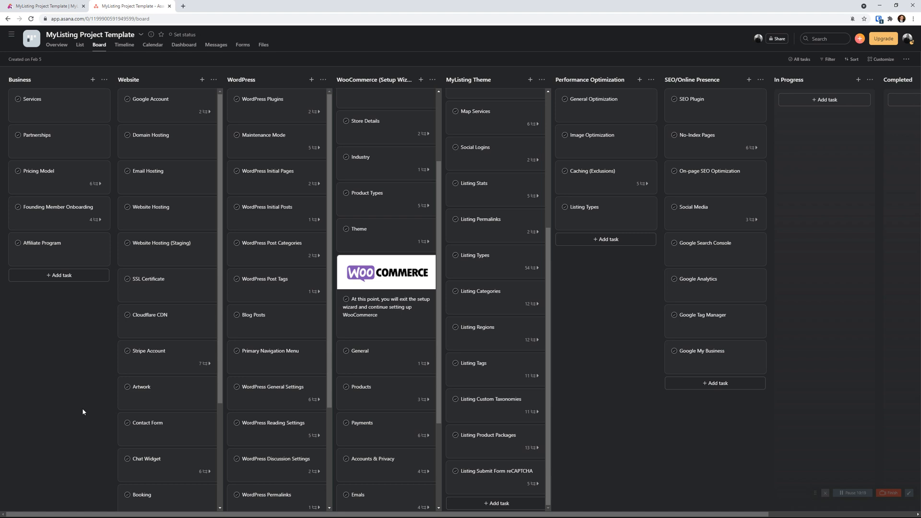
pyautogui.moveTo(100, 417)
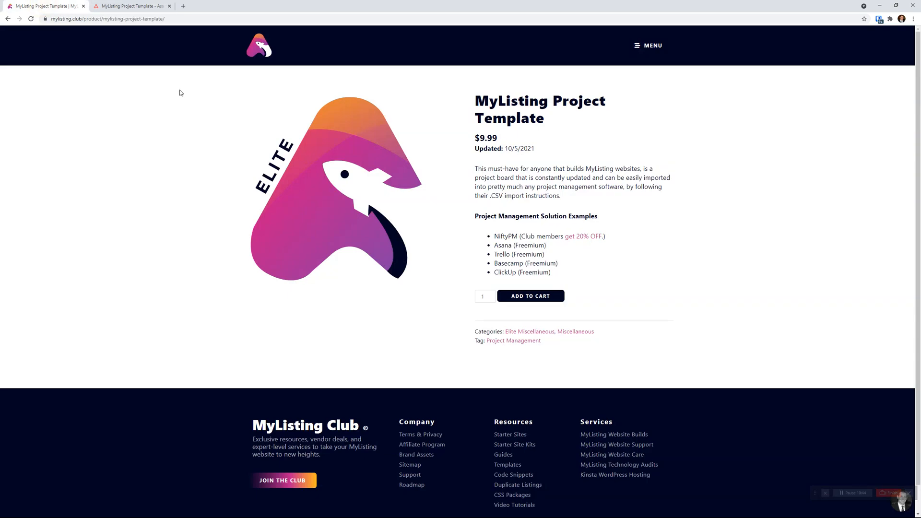
pyautogui.moveTo(706, 286)
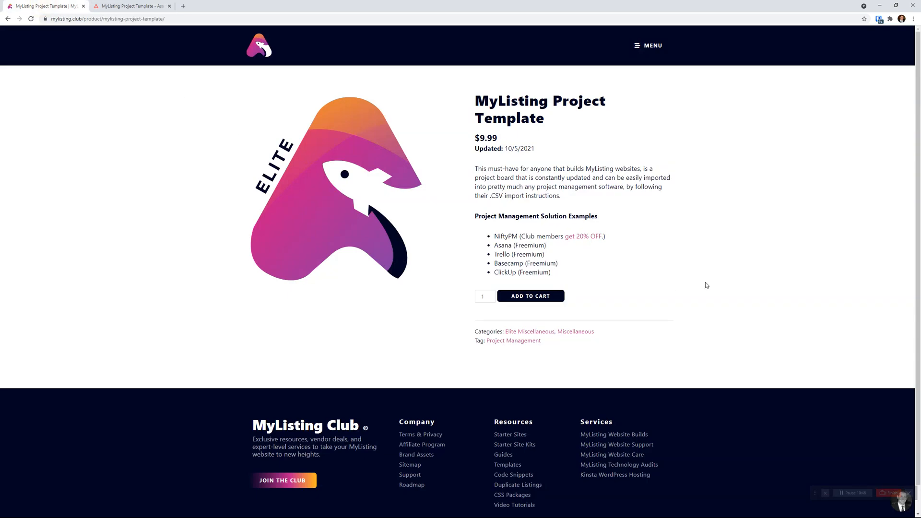